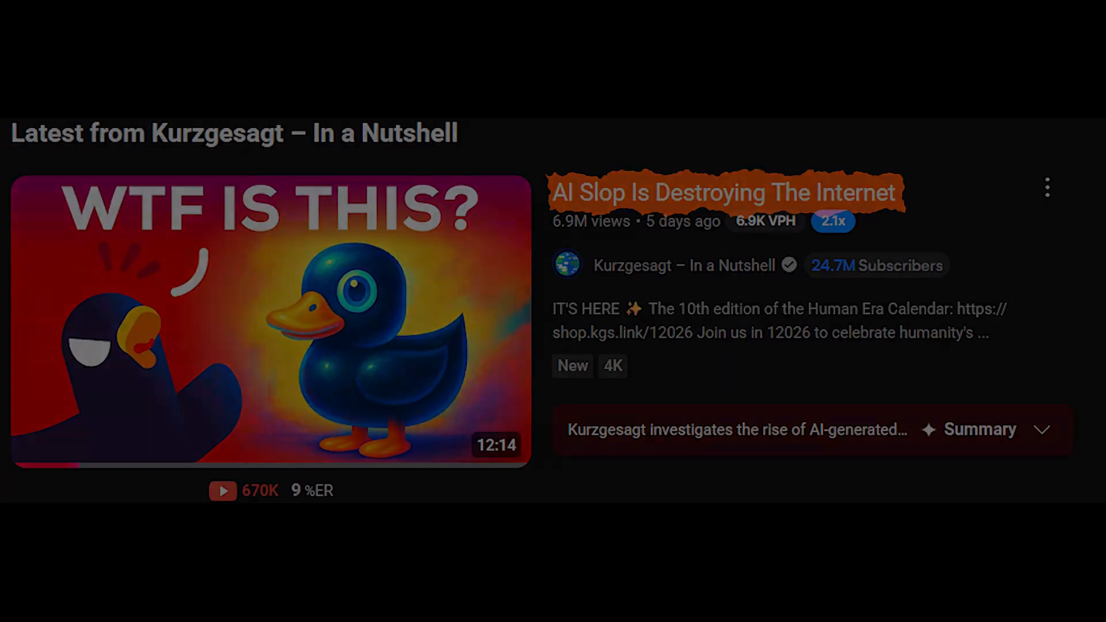
# Step: Scroll through Kurzgesagt's latest uploads on YouTube to survey its video topics
pyautogui.click(272, 324)
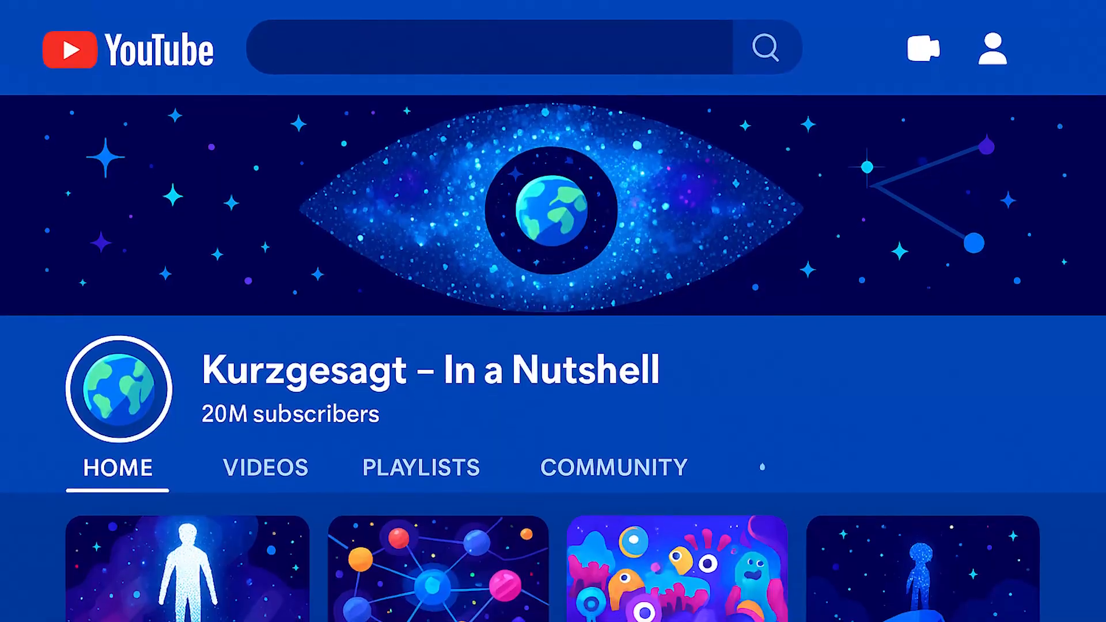
pyautogui.scroll(-3)
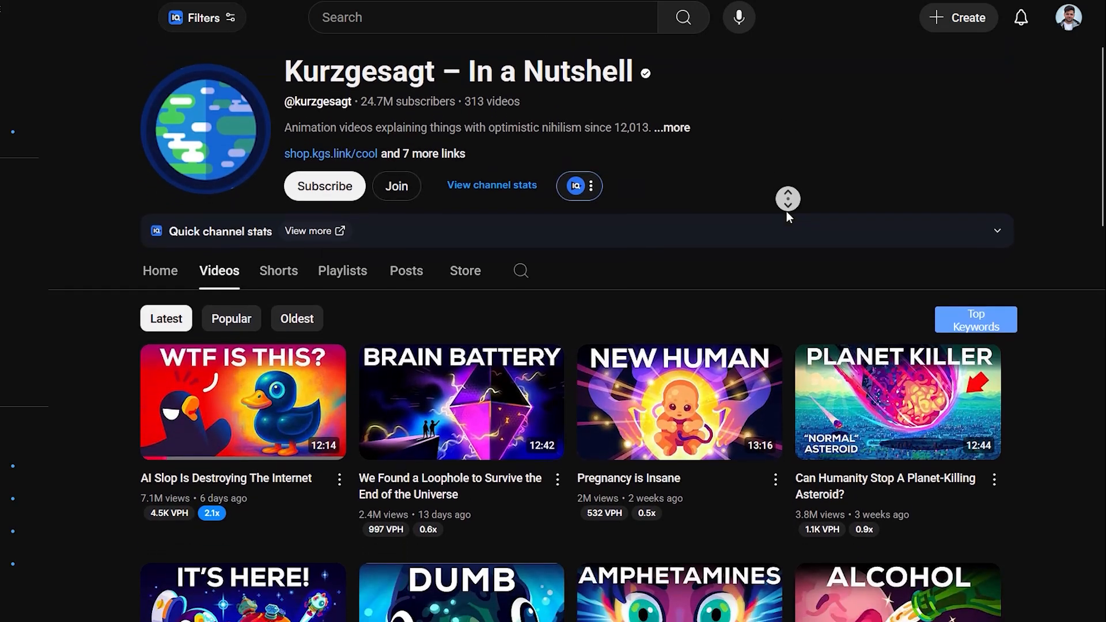
pyautogui.scroll(-3)
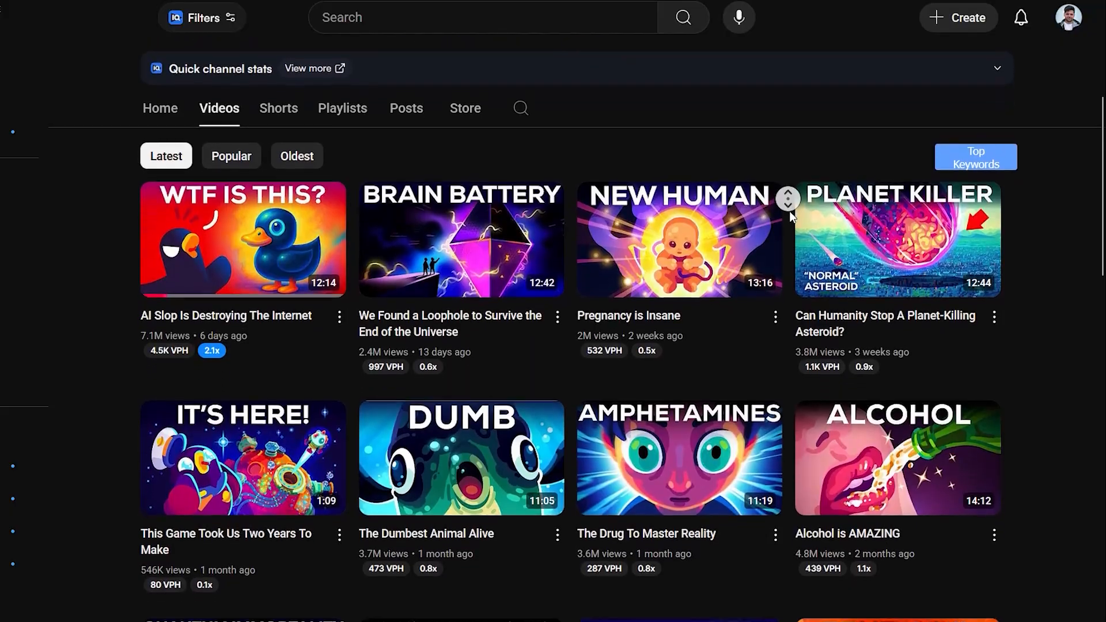
pyautogui.scroll(-3)
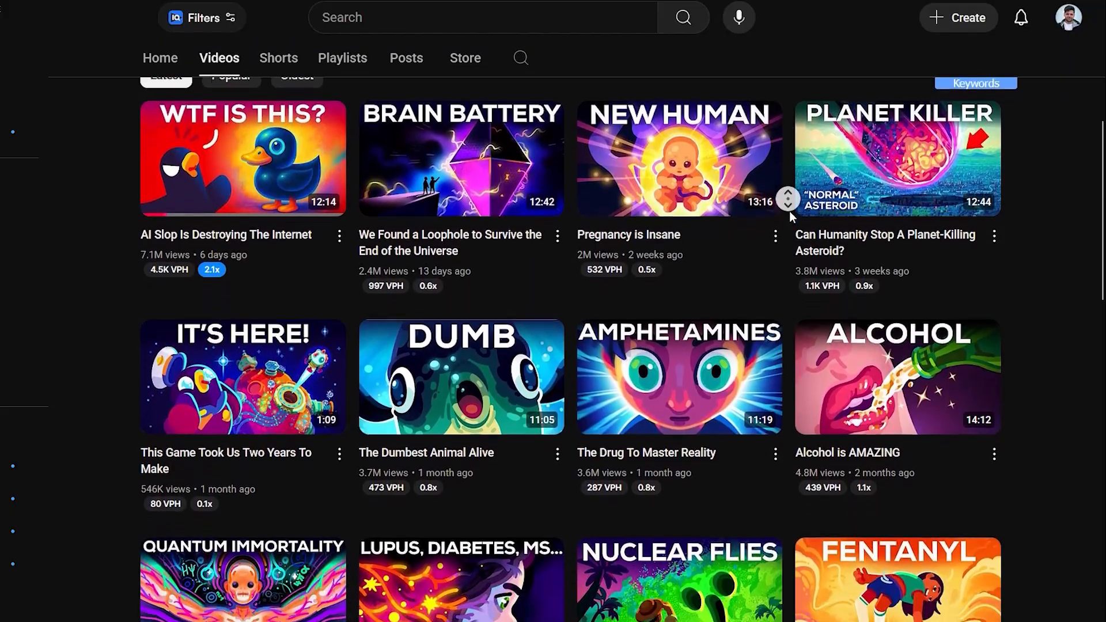
pyautogui.scroll(-3)
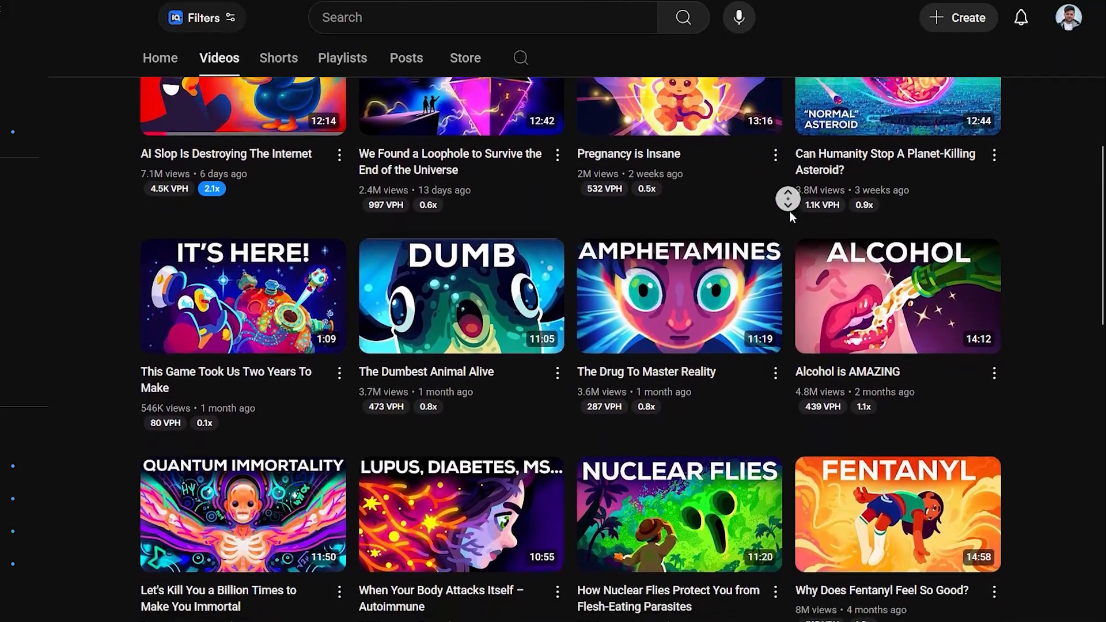
pyautogui.scroll(-3)
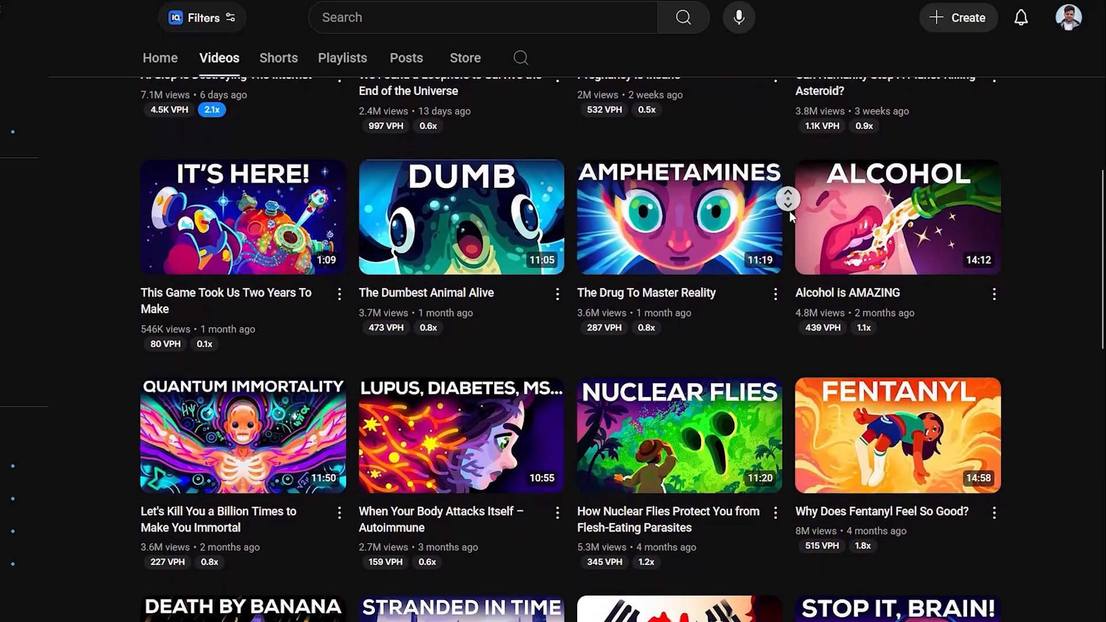
pyautogui.scroll(-3)
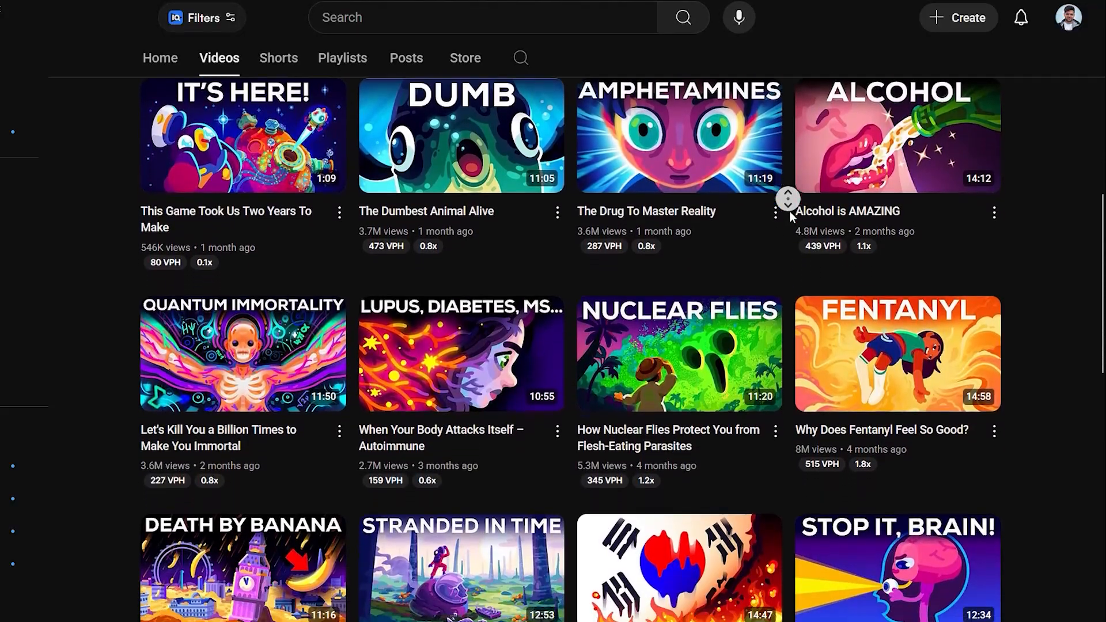
pyautogui.scroll(-3)
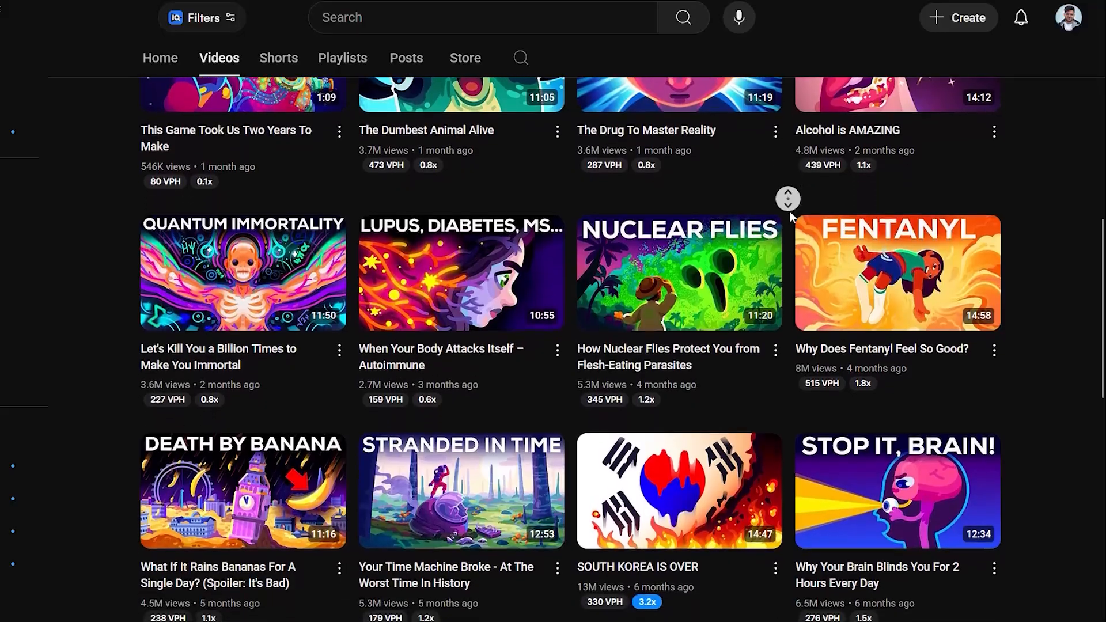
pyautogui.scroll(-3)
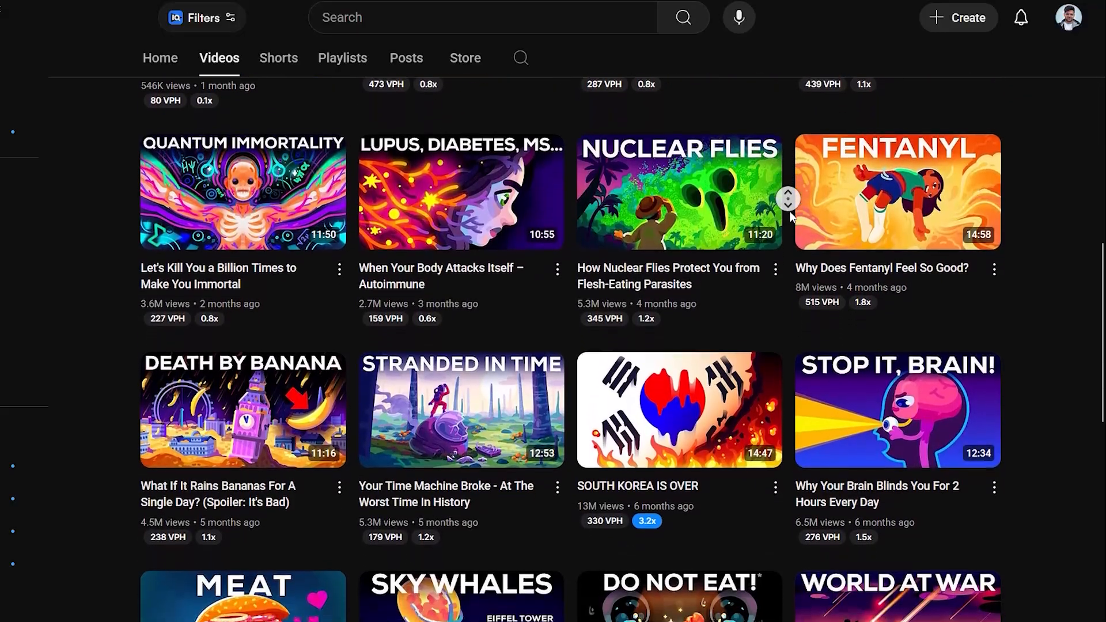
pyautogui.scroll(-3)
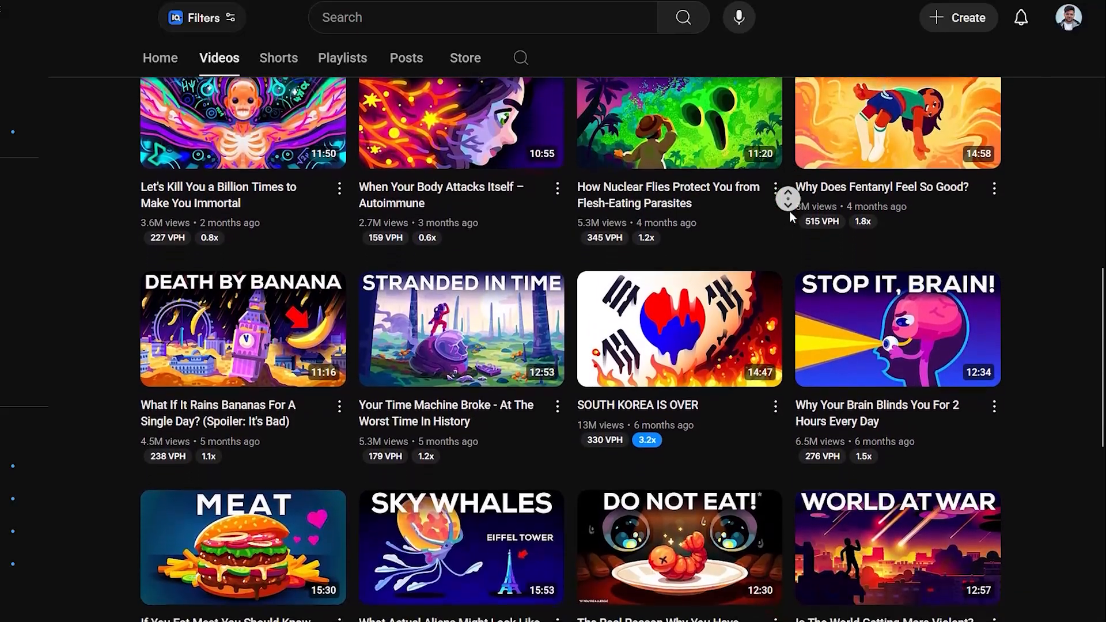
pyautogui.scroll(-3)
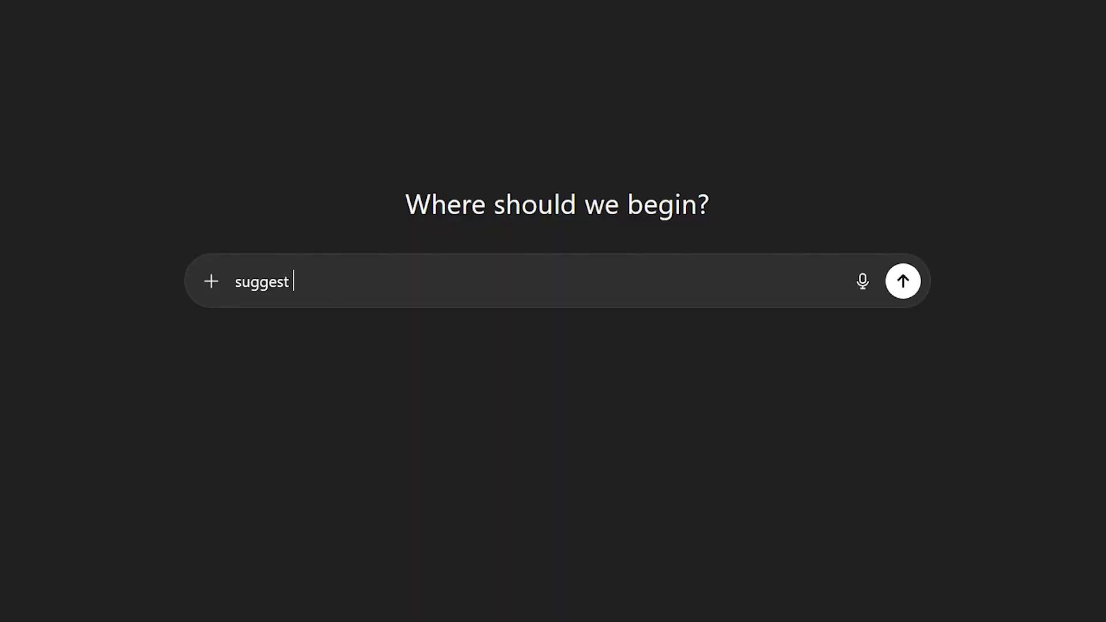
# Step: Ask ChatGPT for '10 video ideas like Kurzgesagt' and read through the themed reply
pyautogui.write('10 video ideas')
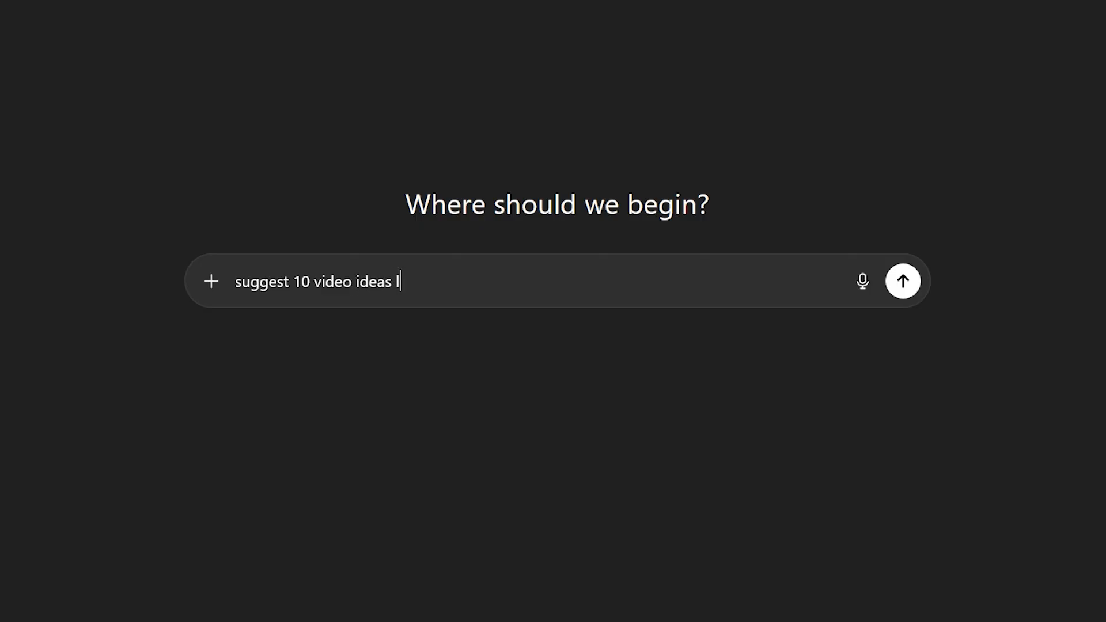
pyautogui.write('like kurzges')
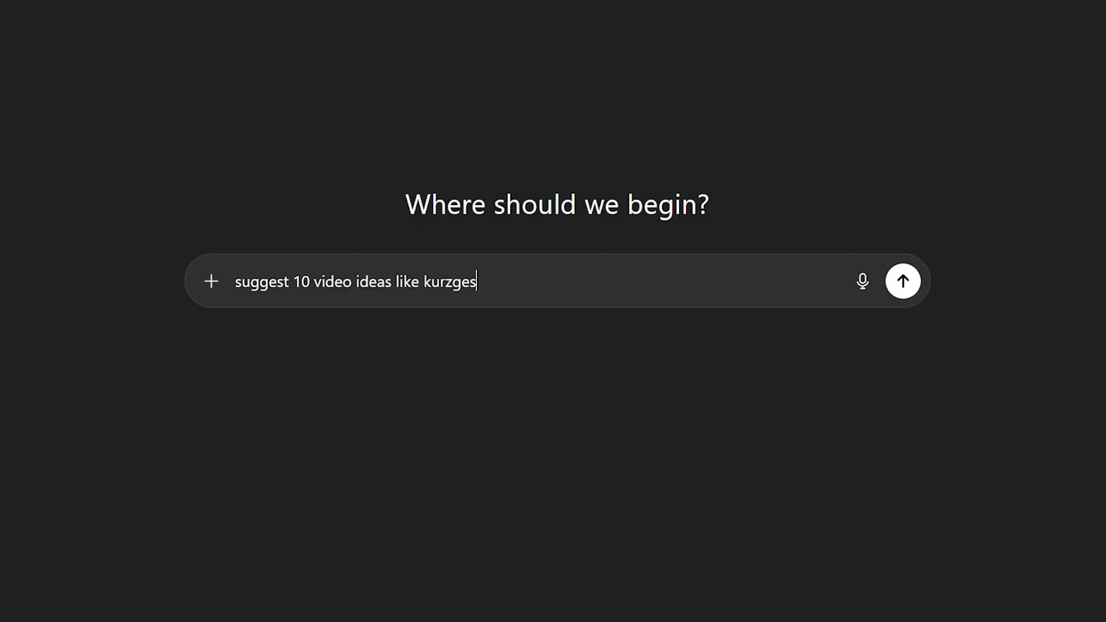
pyautogui.click(903, 281)
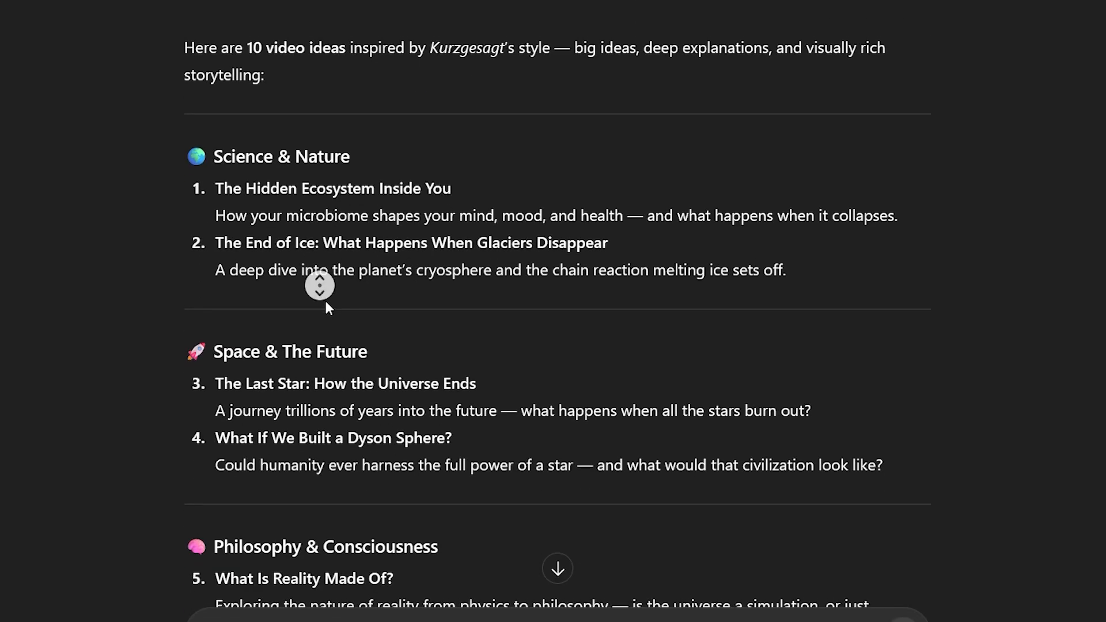
pyautogui.scroll(-3)
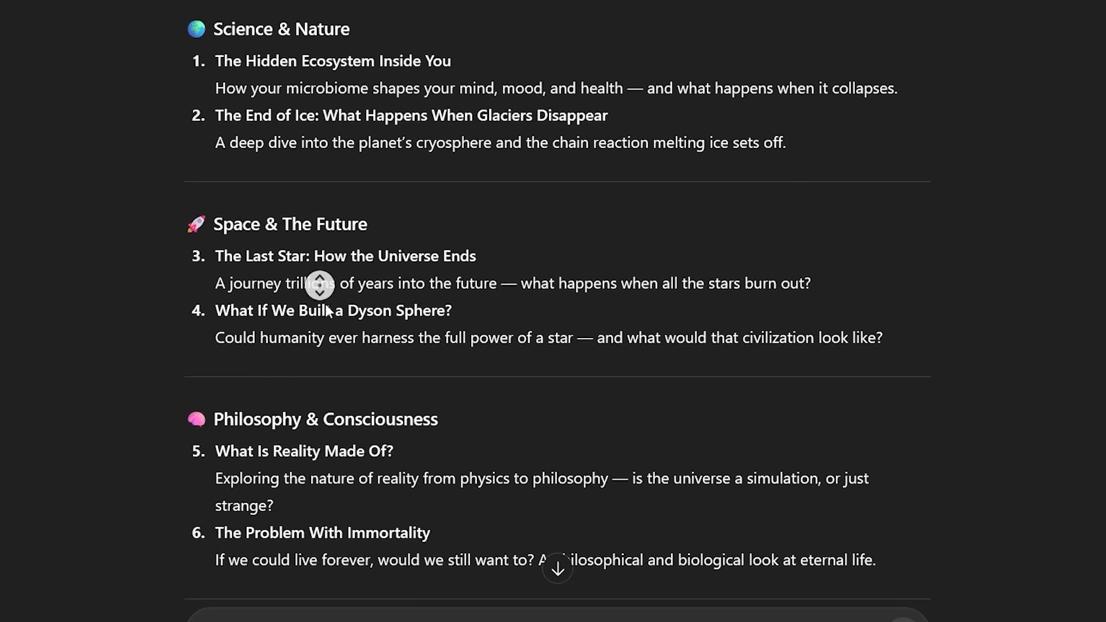
pyautogui.scroll(-3)
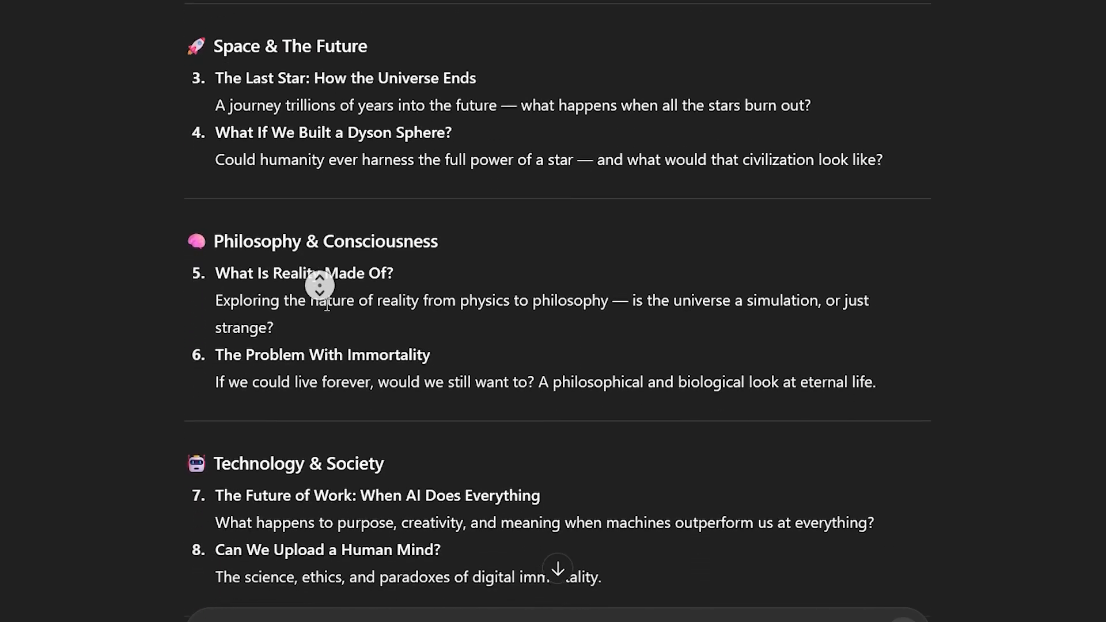
pyautogui.scroll(-3)
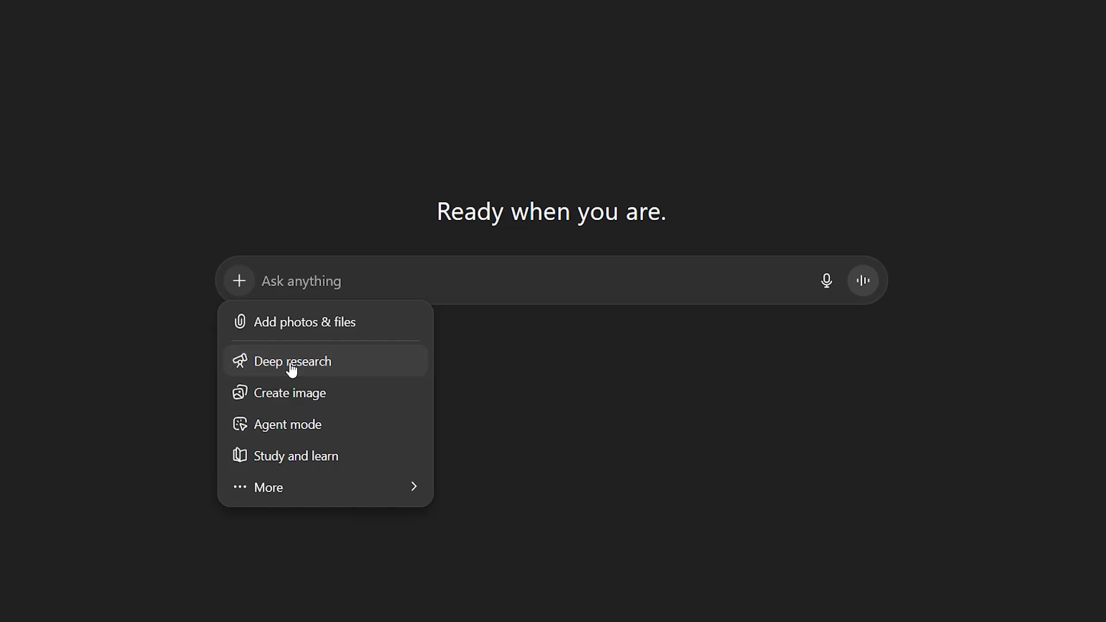
# Step: Run Deep research on 'The Problem With Immortality' and scroll through the finished report
pyautogui.click(296, 362)
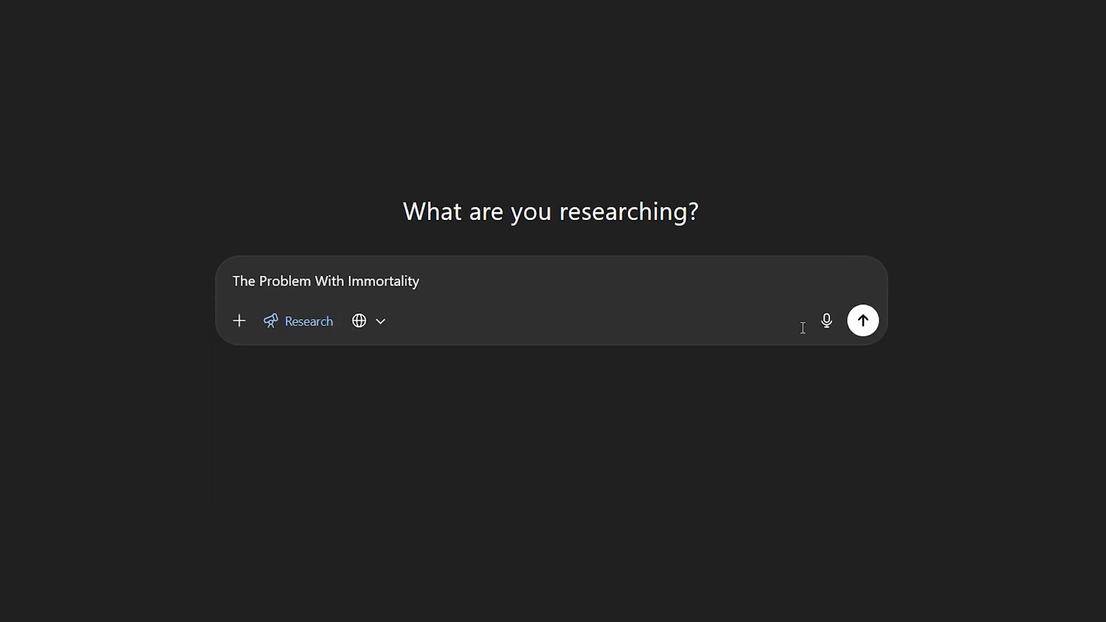
pyautogui.click(862, 321)
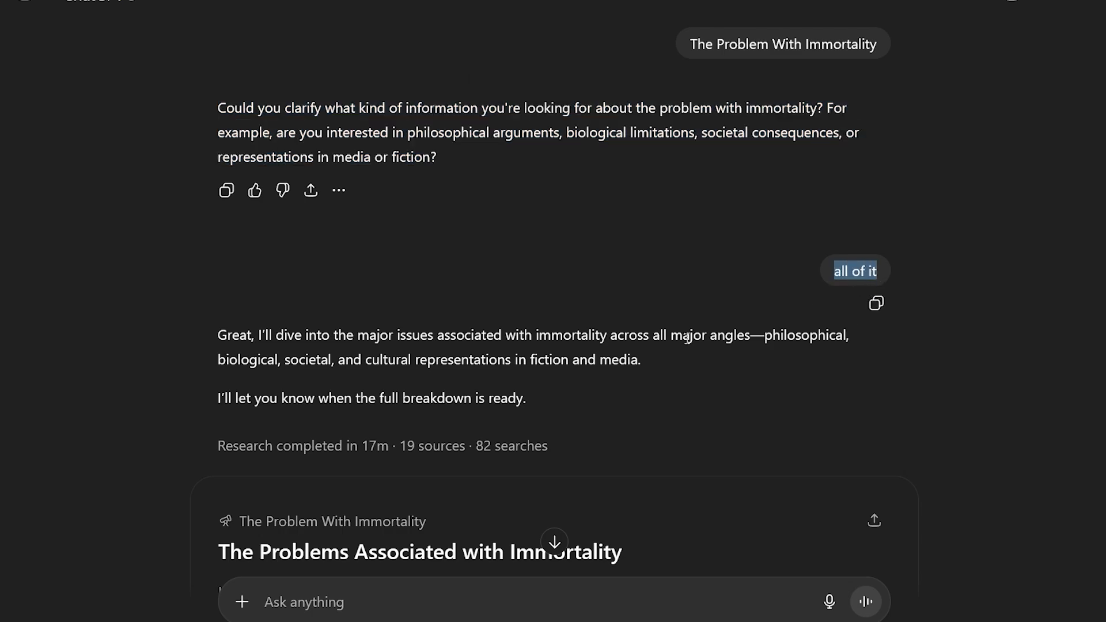
pyautogui.scroll(-3)
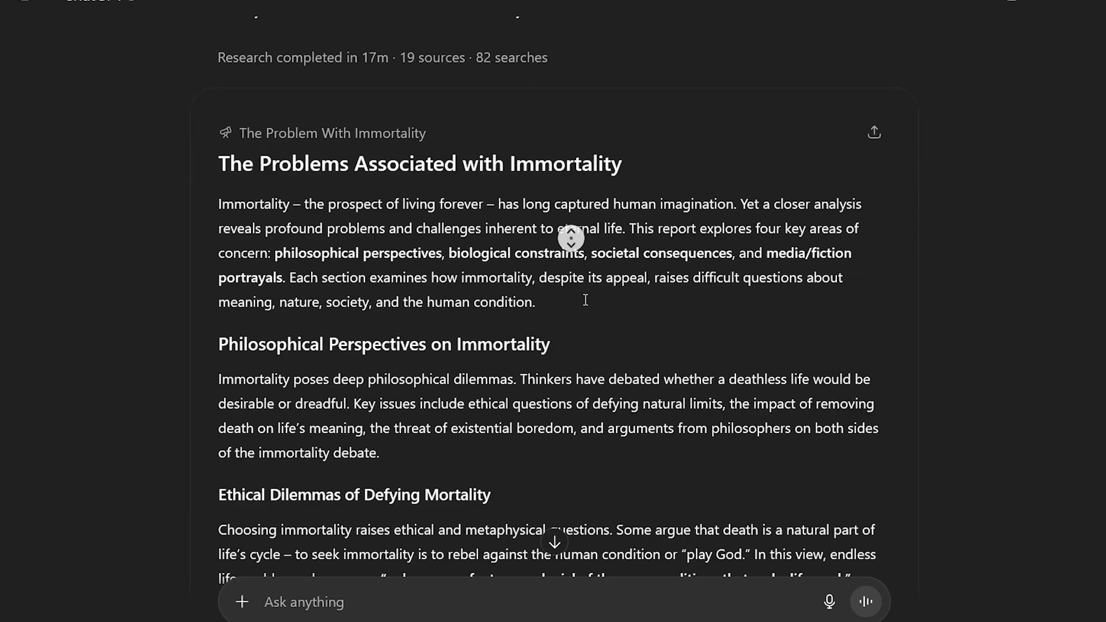
pyautogui.scroll(-3)
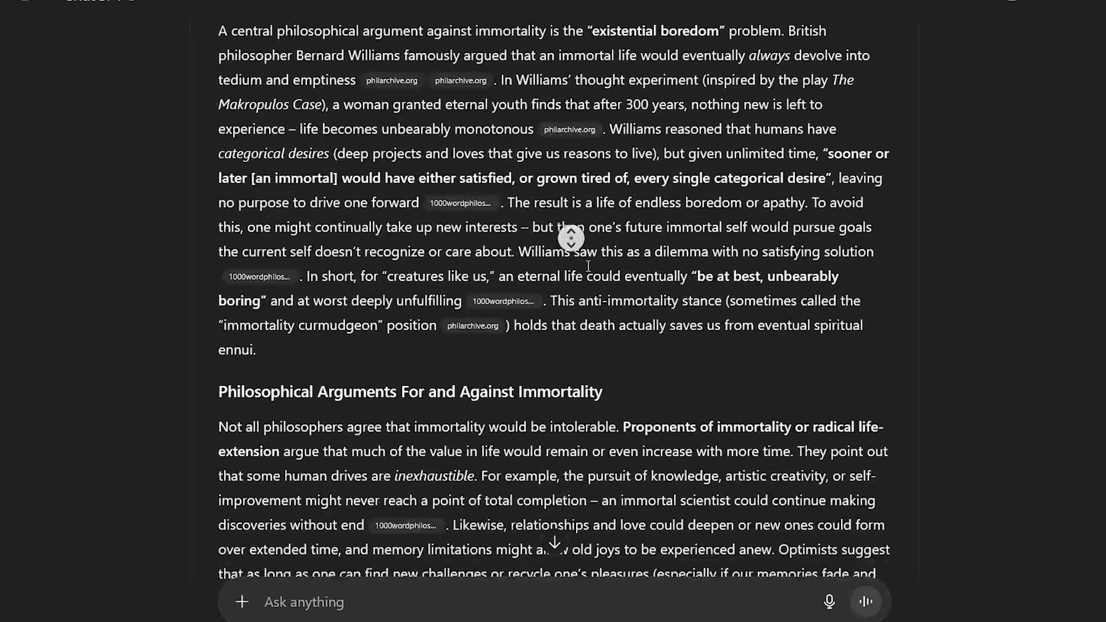
pyautogui.scroll(-3)
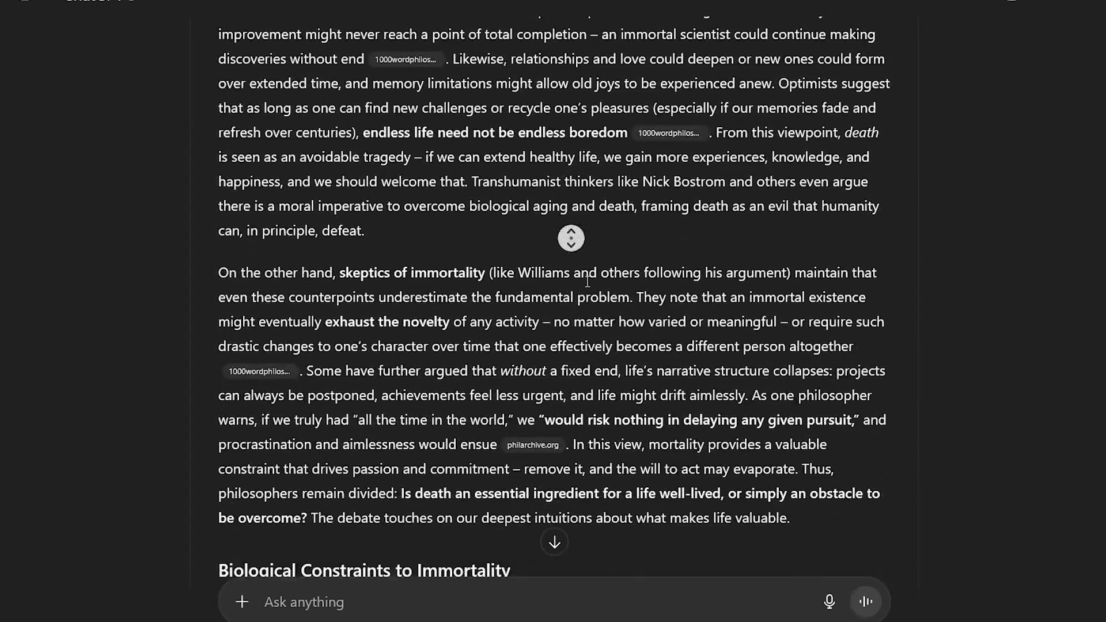
pyautogui.scroll(-3)
pyautogui.write('based on the research write a script for a YouTube video in the style of Kurzgesagt Youtube channel')
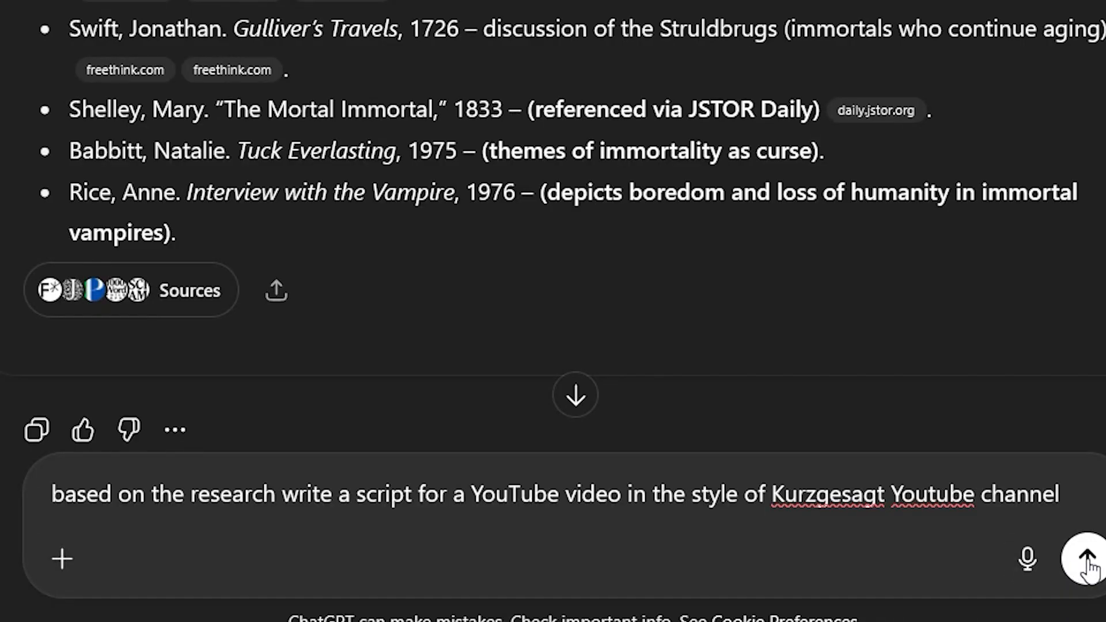
# Step: Send the Kurzgesagt-style script request and scroll through the generated immortality script
pyautogui.click(1086, 559)
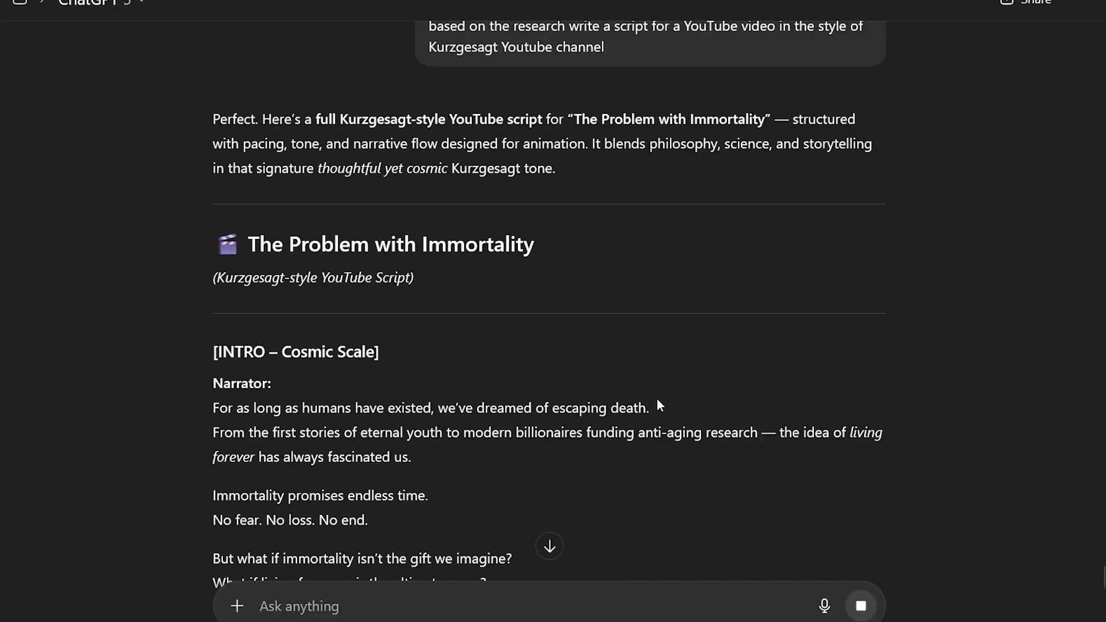
pyautogui.scroll(-3)
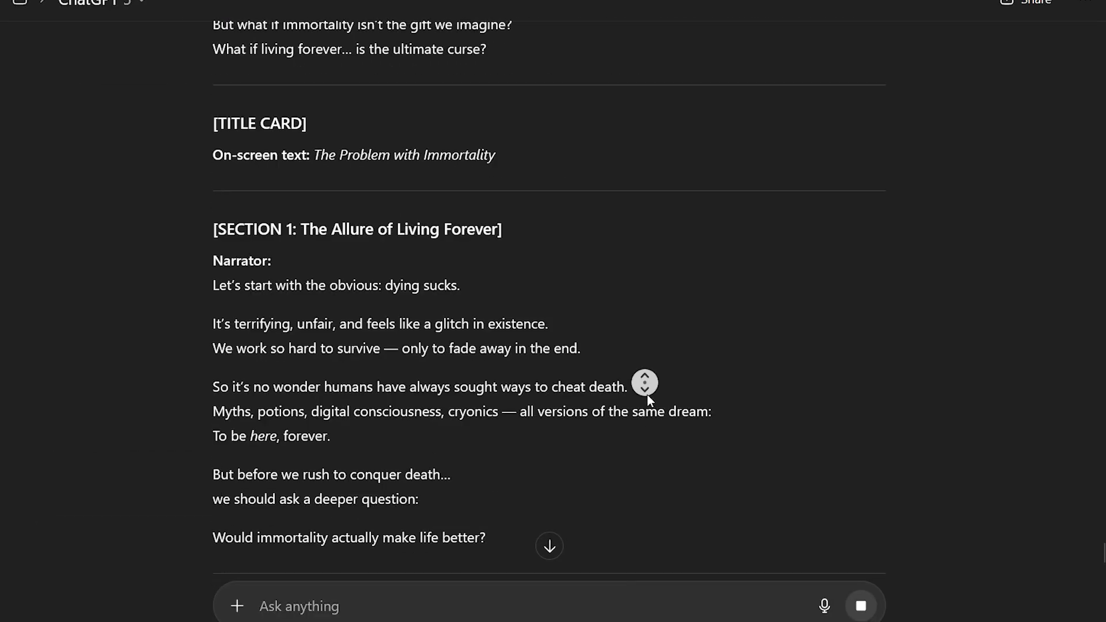
pyautogui.scroll(-3)
pyautogui.write('Based on this script give me a scene by scene description of the entire video, do not describe movements these are just still images of a')
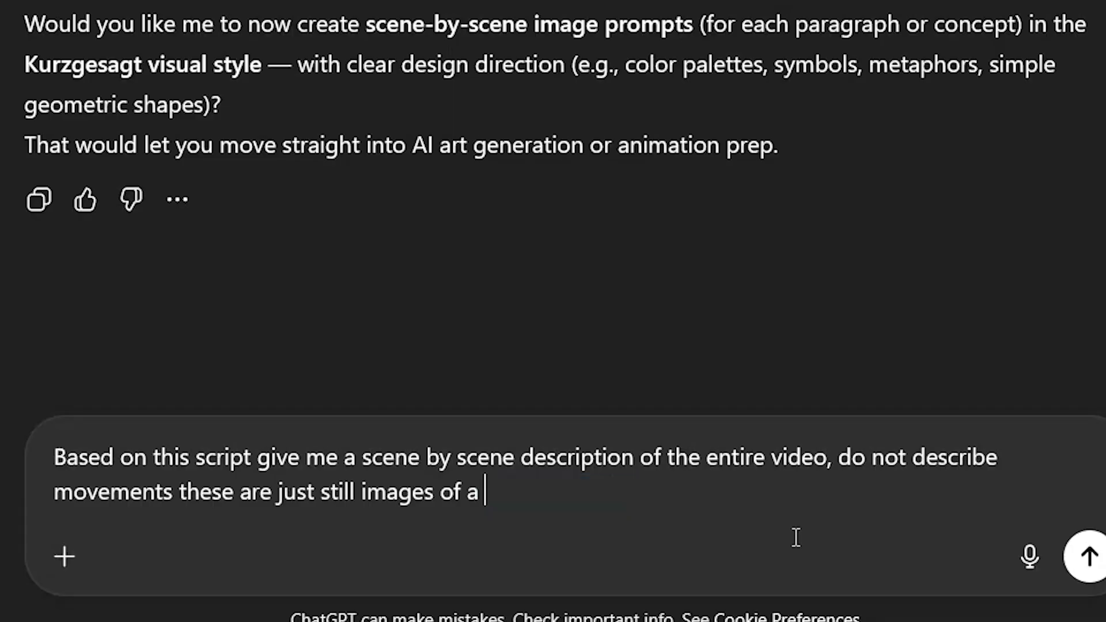
# Step: Request detailed scene-by-scene still-image descriptions of the script and scroll the numbered scenes
pyautogui.write('detailed')
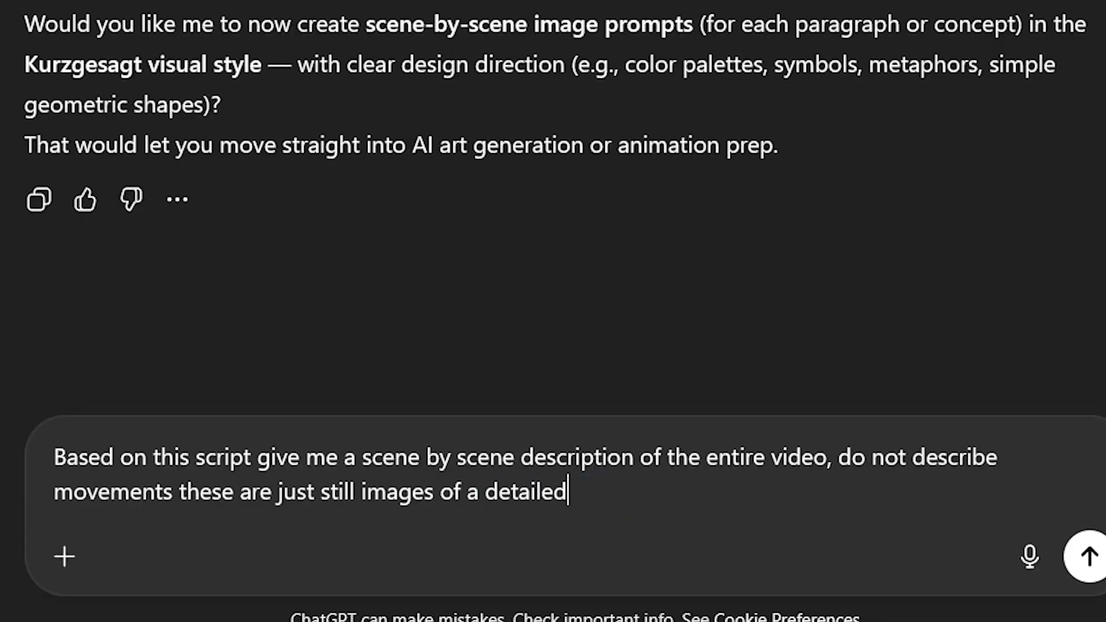
pyautogui.write('scene')
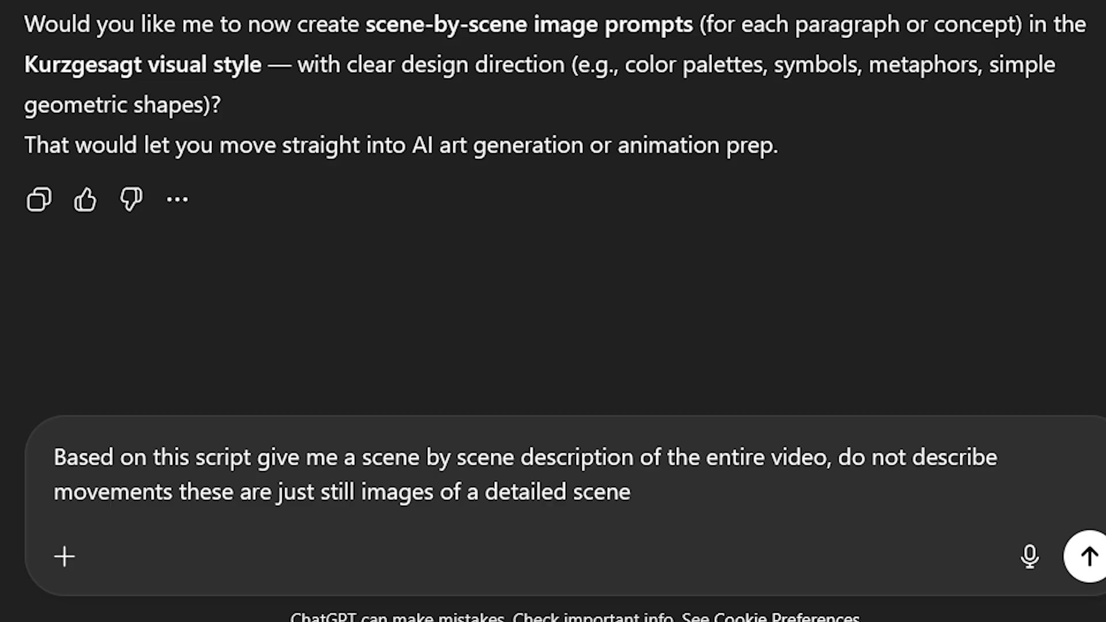
pyautogui.write('.')
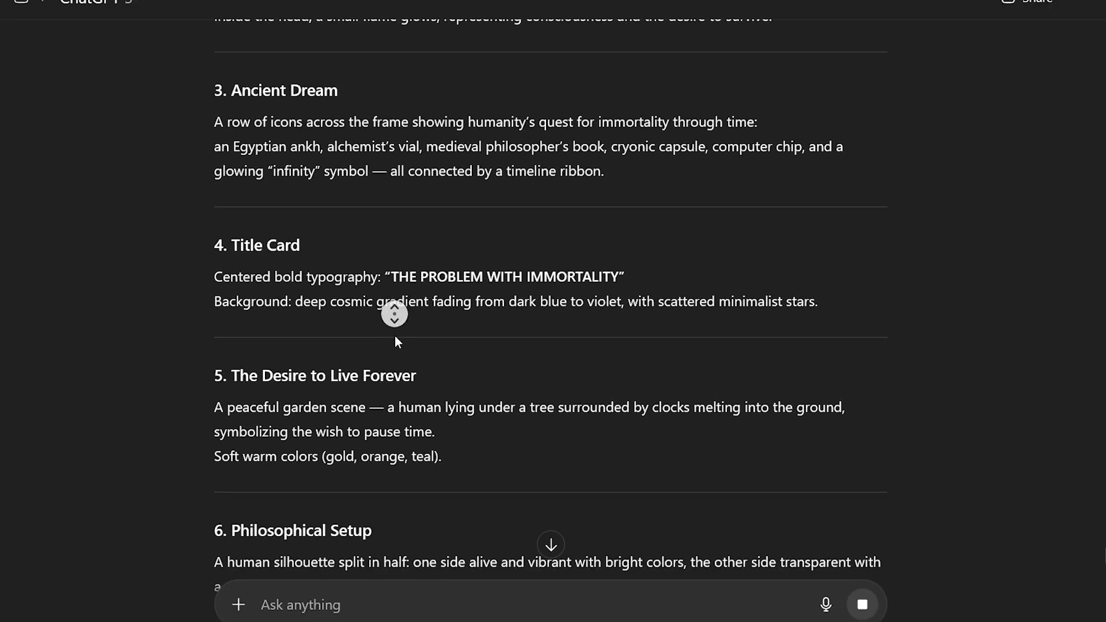
pyautogui.scroll(-3)
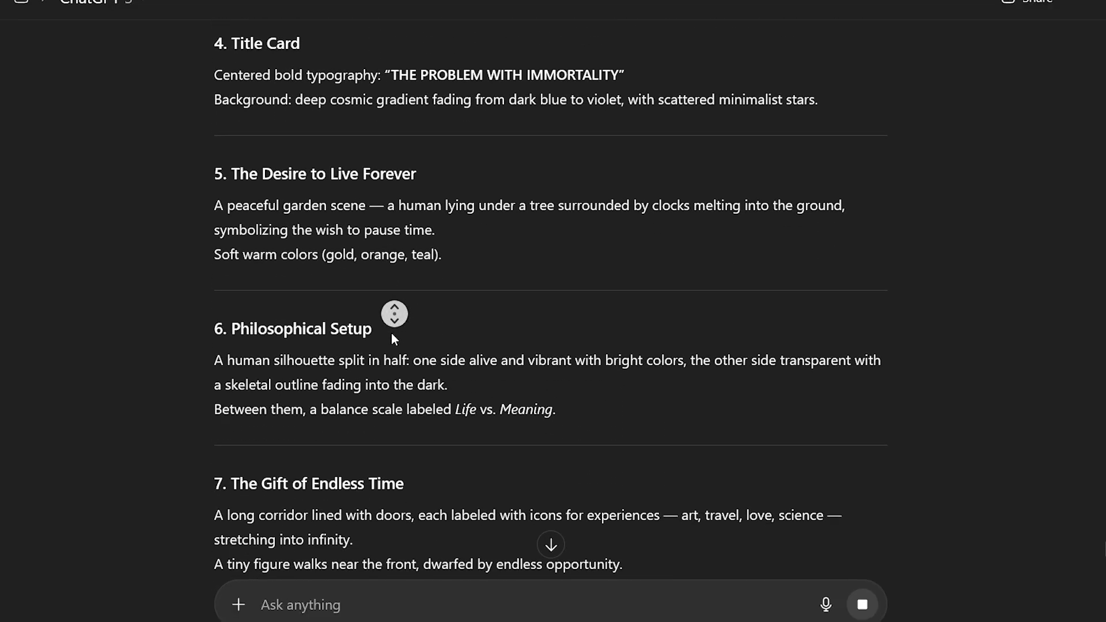
pyautogui.scroll(-3)
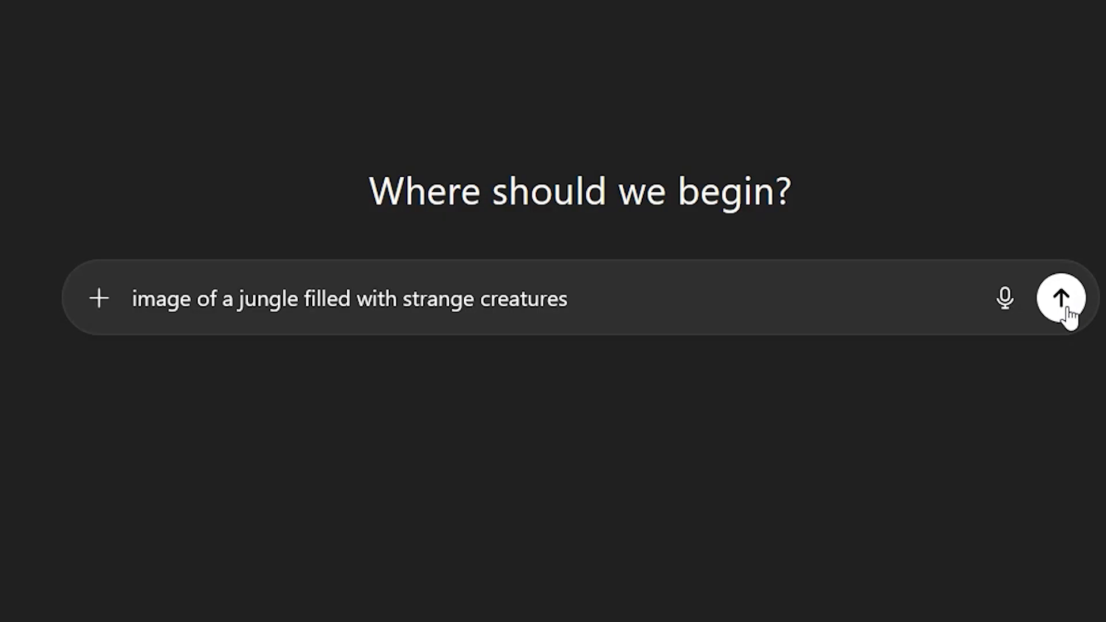
# Step: Send the prompt for a jungle filled with strange creatures
pyautogui.click(1064, 298)
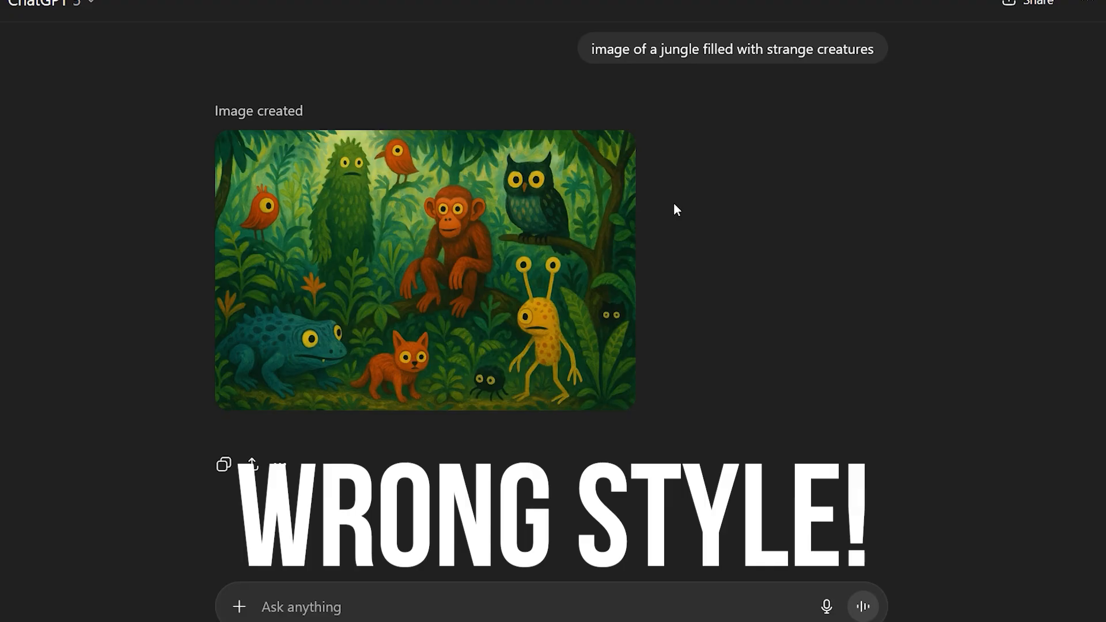
pyautogui.moveTo(698, 213)
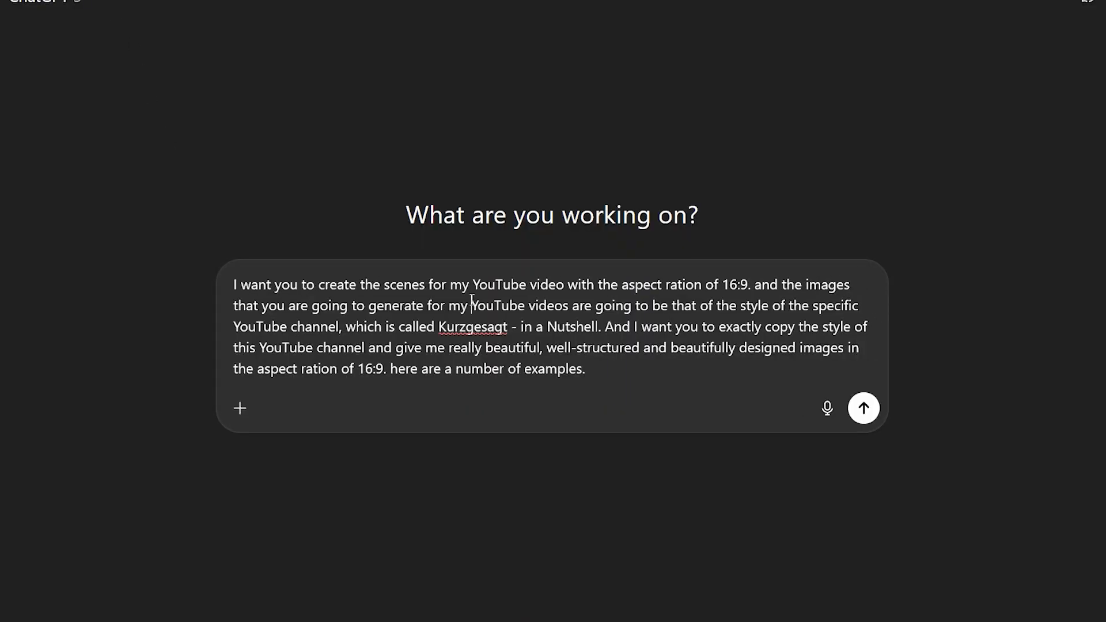
# Step: Attach six Kurzgesagt style examples, regenerate the jungle image, and draft the planetoid prompt
pyautogui.click(863, 408)
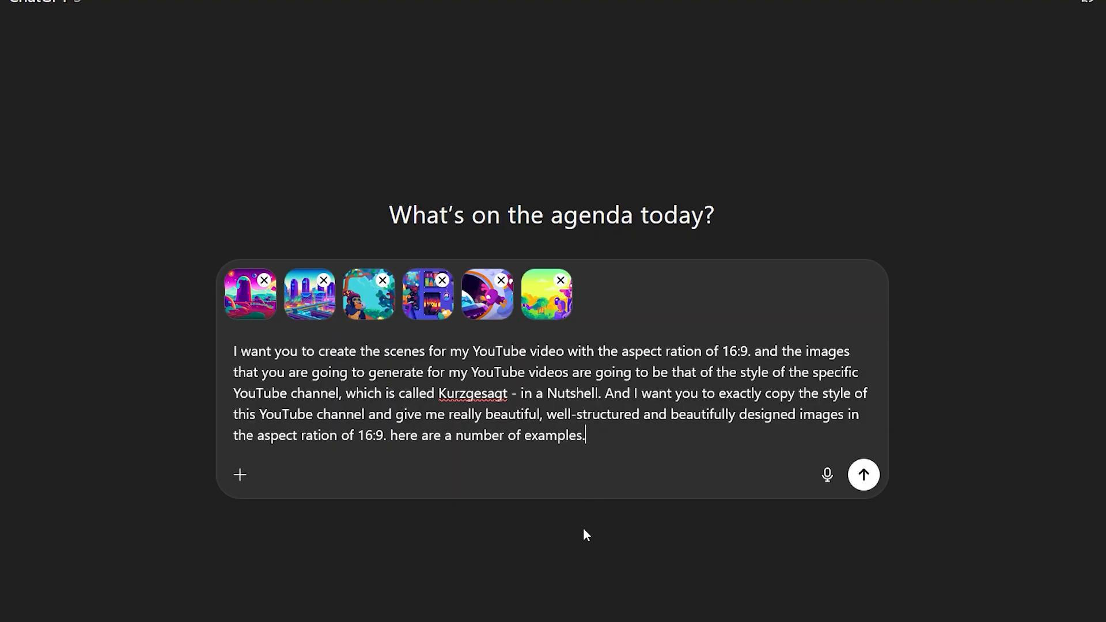
pyautogui.moveTo(580, 540)
pyautogui.write('image of a jungle filled with strange creatures')
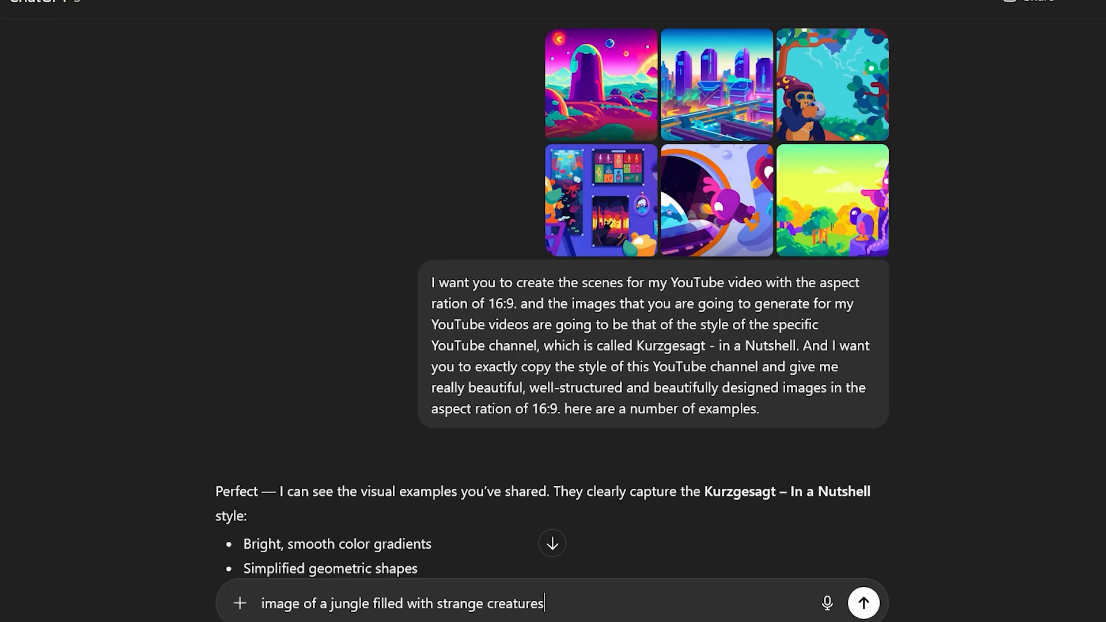
pyautogui.click(863, 603)
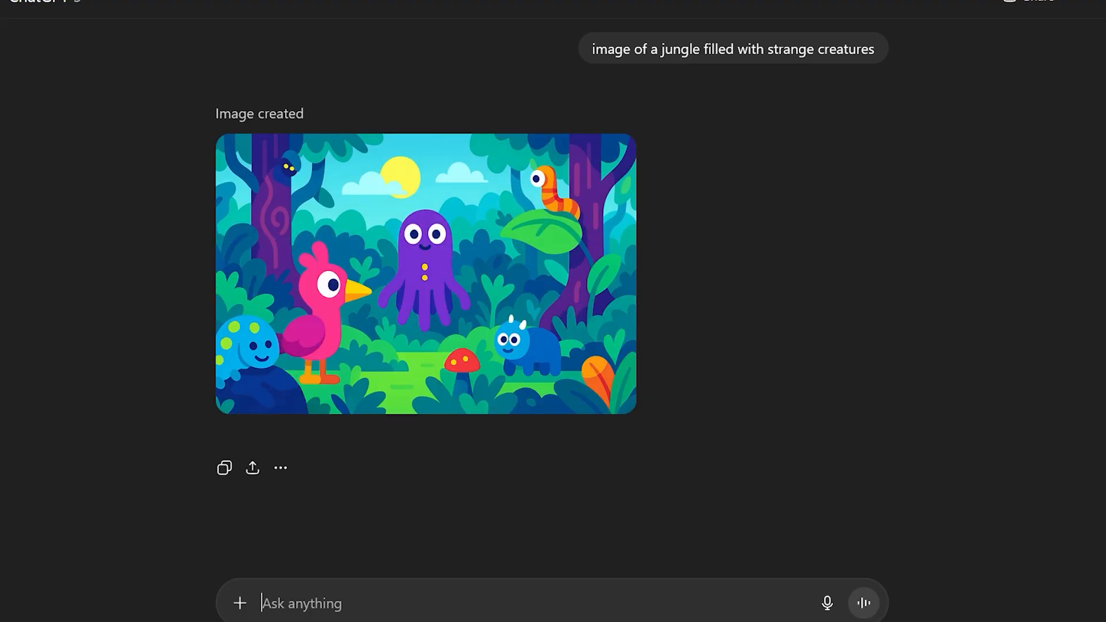
pyautogui.write('Human silhouette standing on a small round planetoid under a starry sky; balanced negative space, calm blues and violets, flat vector with soft gradient sky, 16:9.')
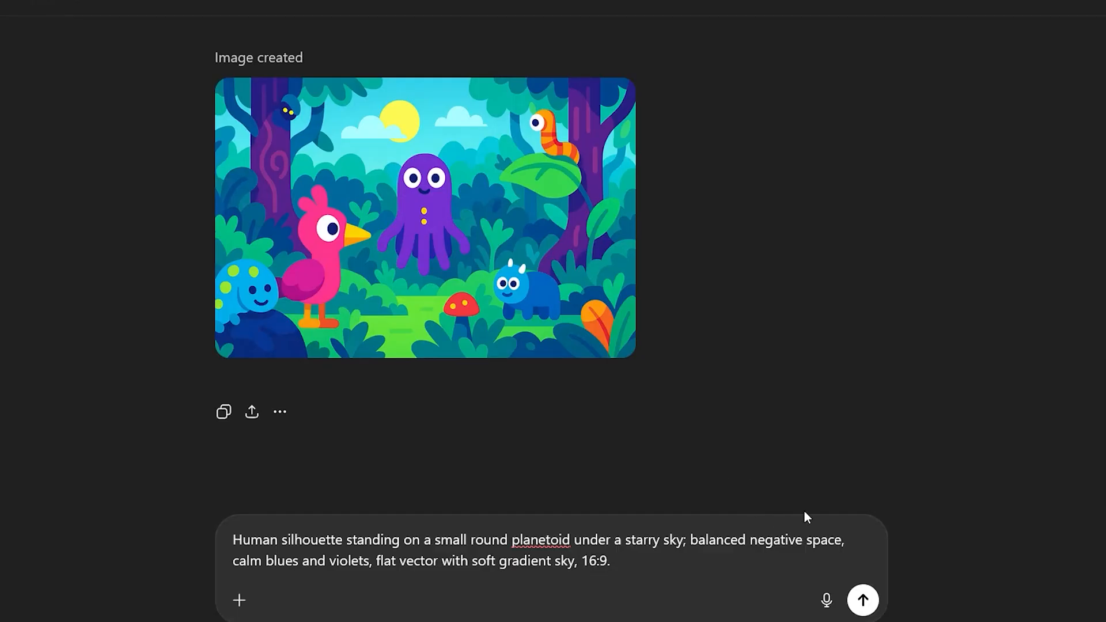
# Step: Generate the planetoid silhouette scene, then regenerate it from a shortened prompt without the style text
pyautogui.click(862, 600)
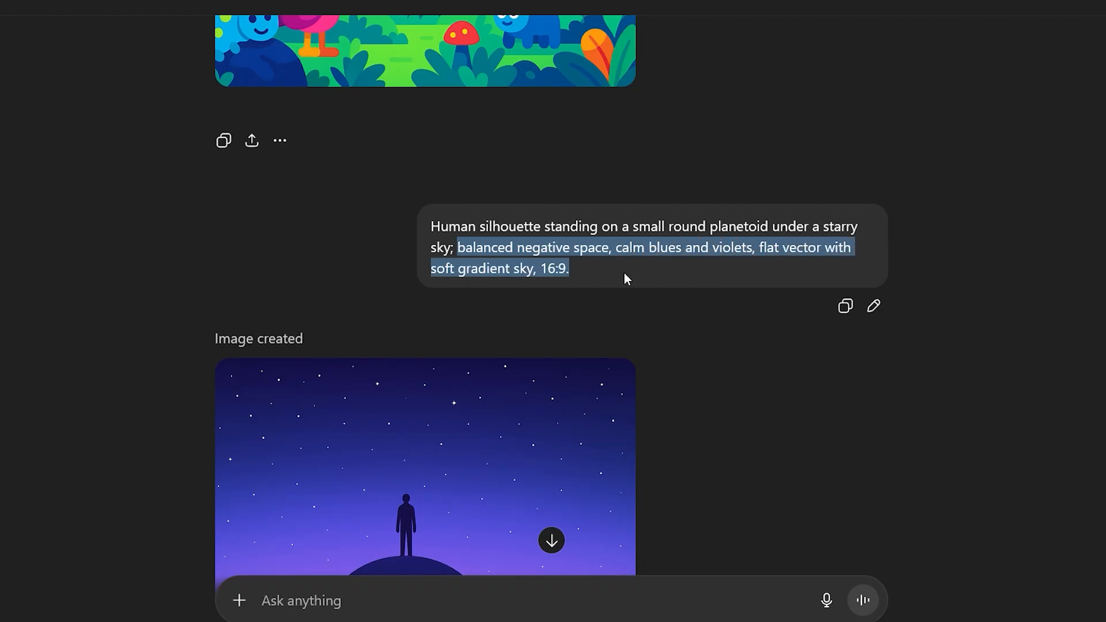
pyautogui.click(874, 306)
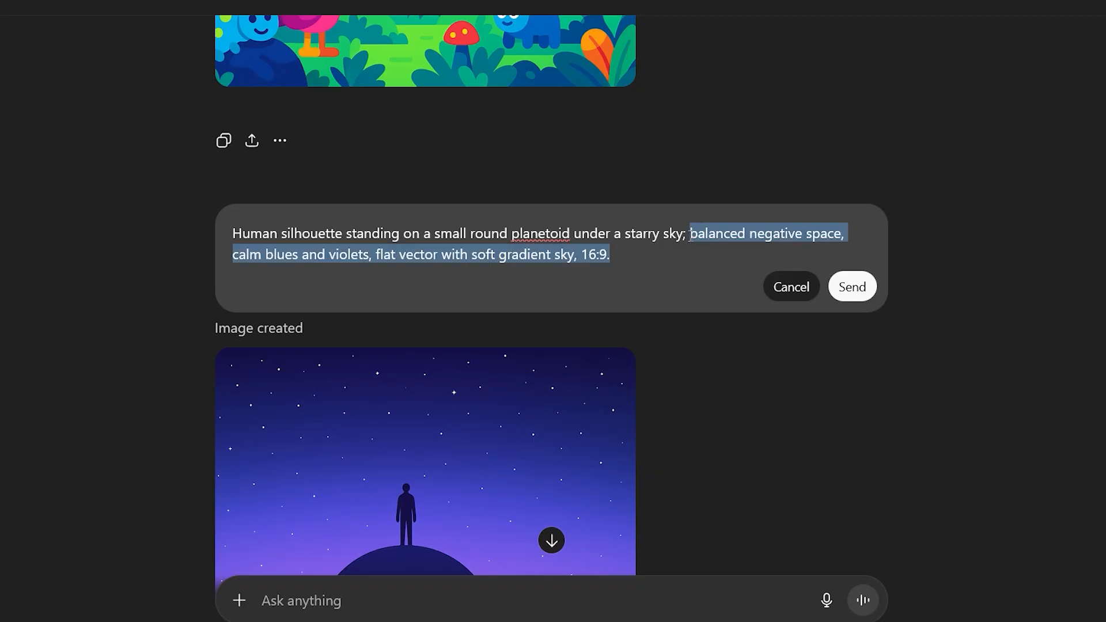
pyautogui.click(852, 286)
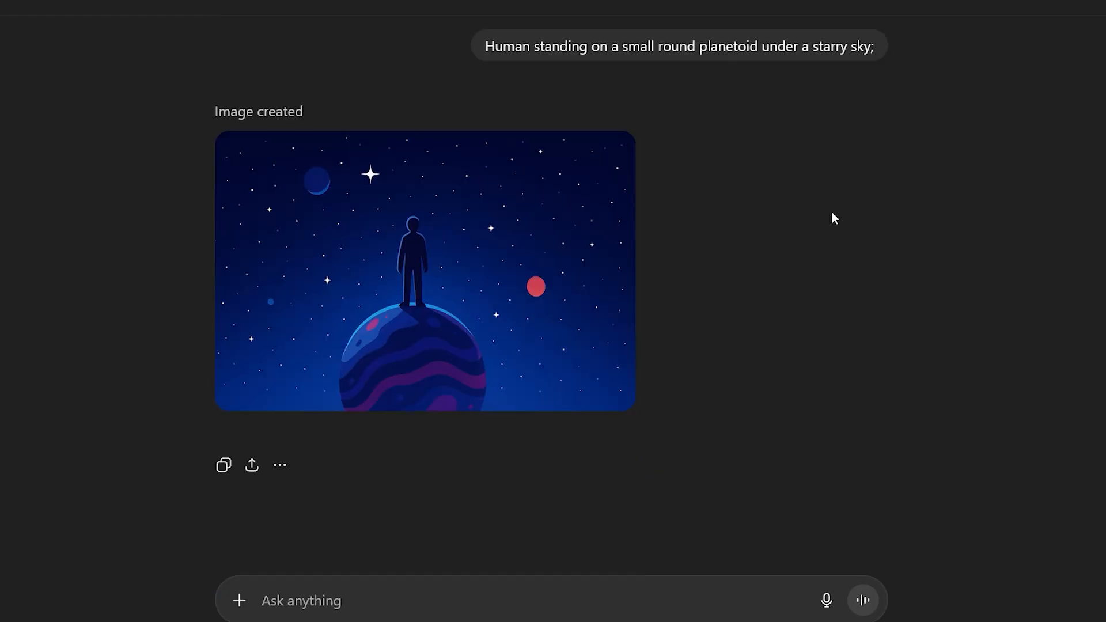
pyautogui.scroll(-3)
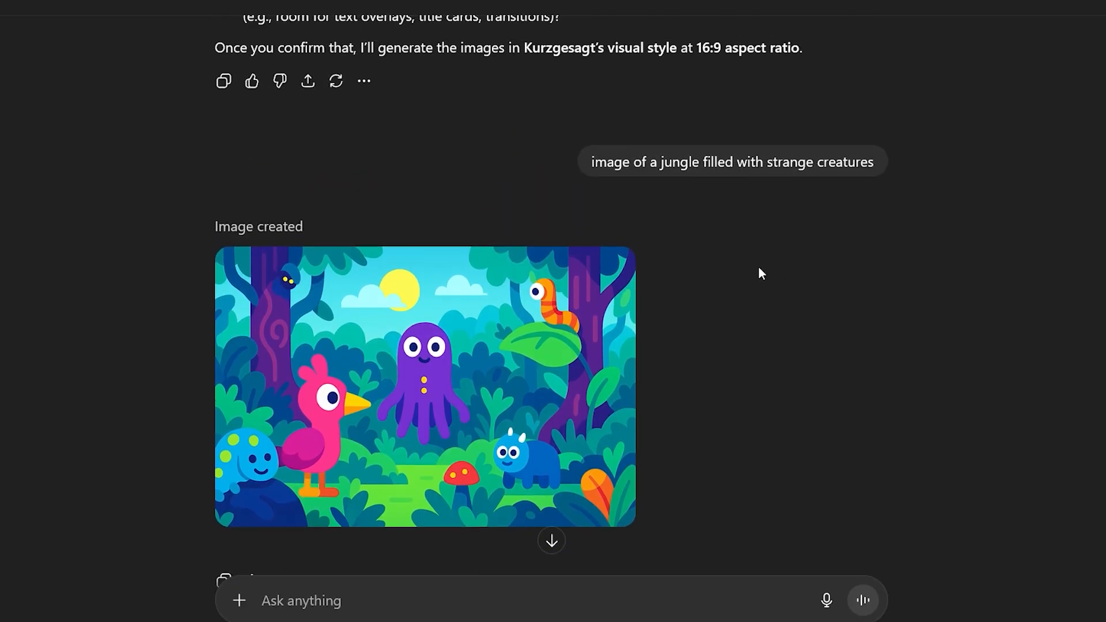
# Step: Edit an earlier prompt and resend it to get the planetoid scene with a dark blue bird
pyautogui.scroll(3)
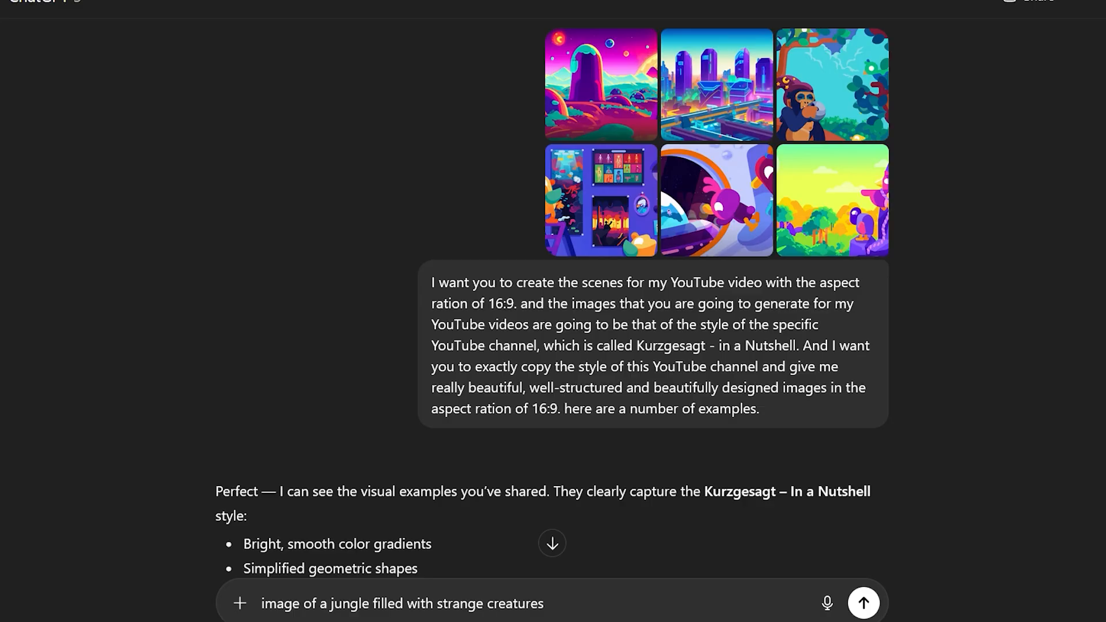
pyautogui.click(864, 603)
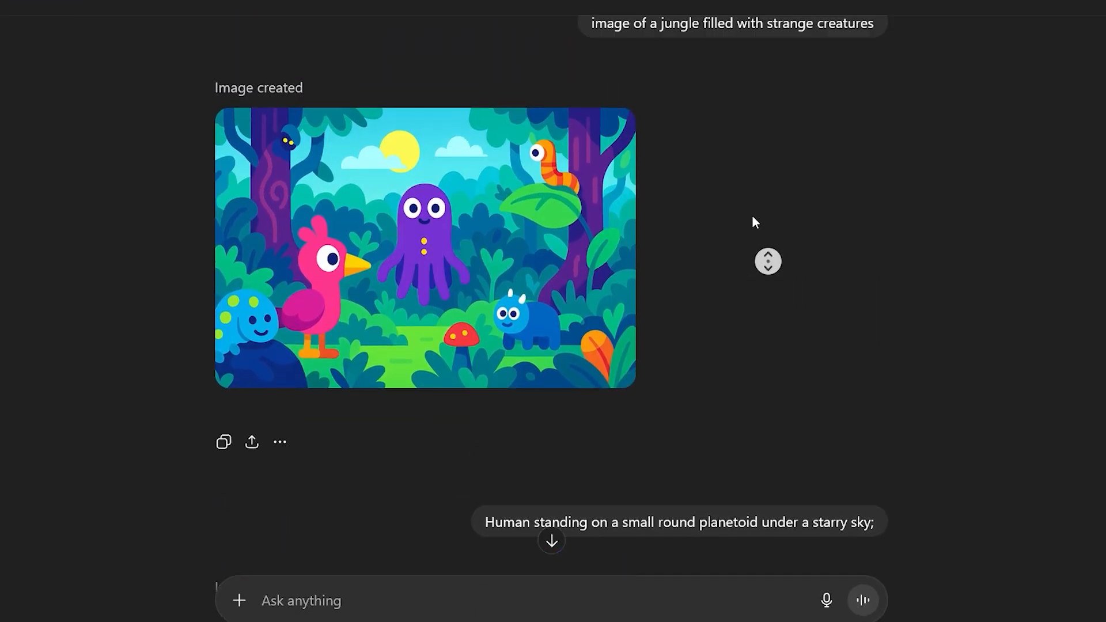
pyautogui.scroll(3)
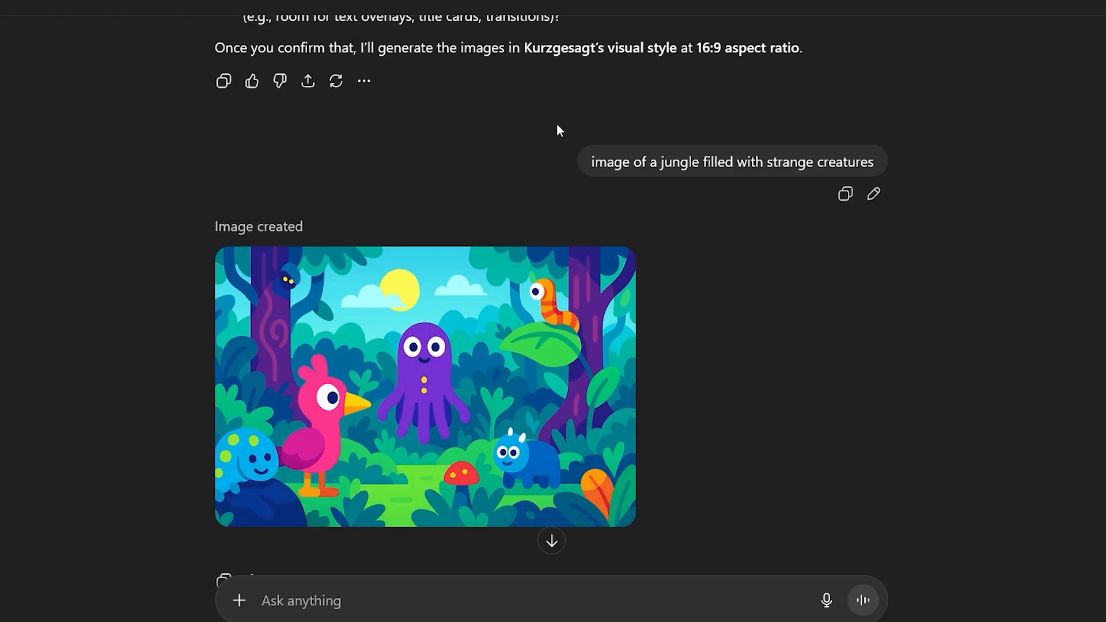
pyautogui.click(364, 81)
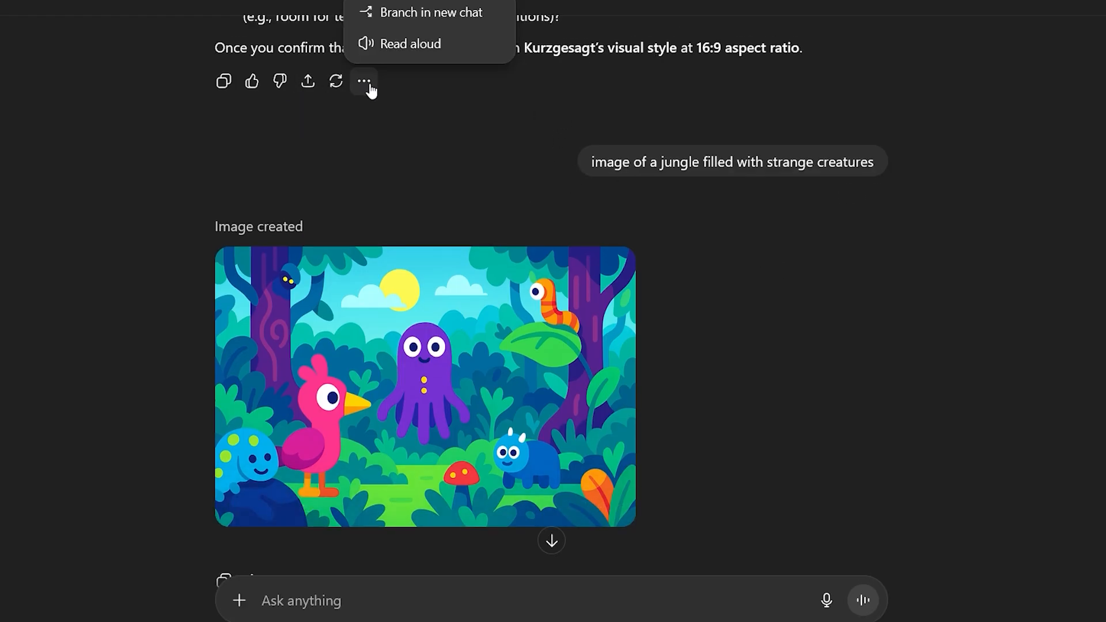
pyautogui.scroll(3)
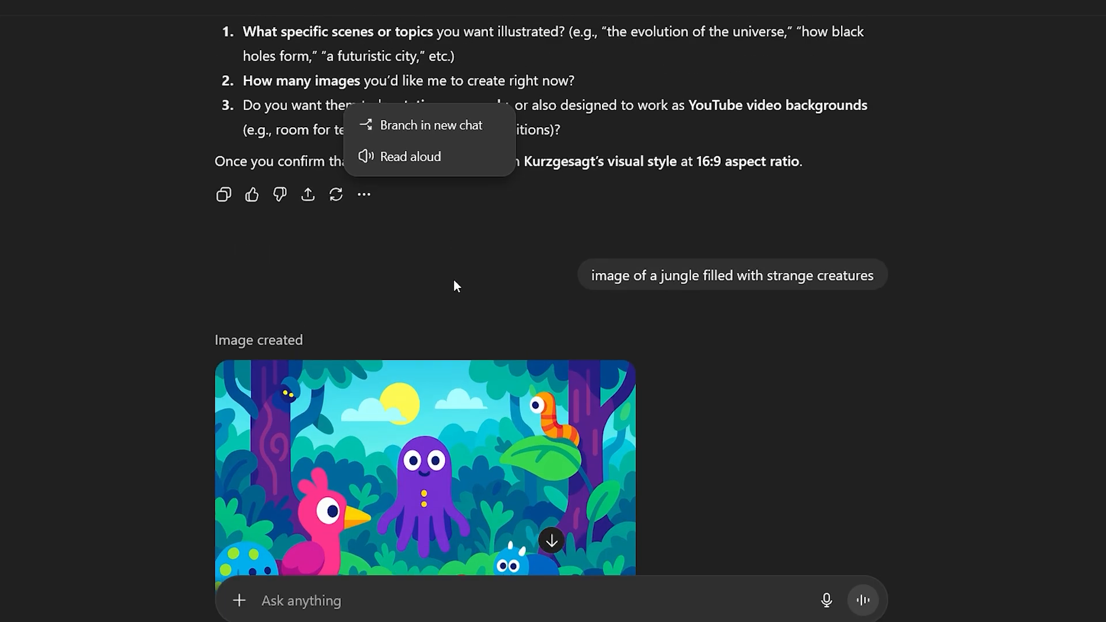
pyautogui.scroll(3)
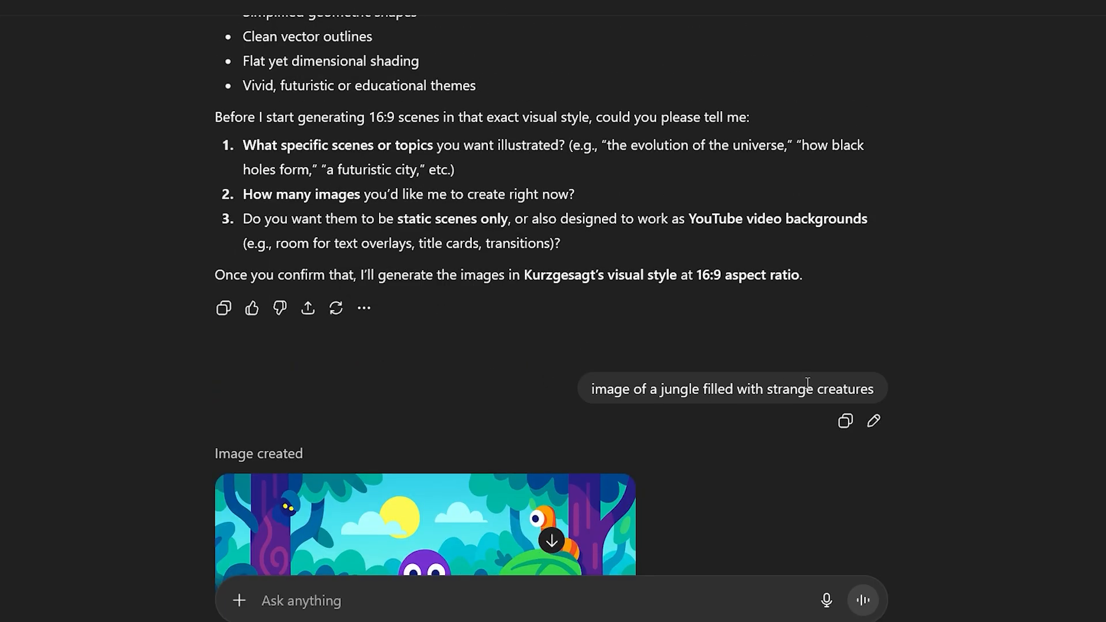
pyautogui.click(874, 420)
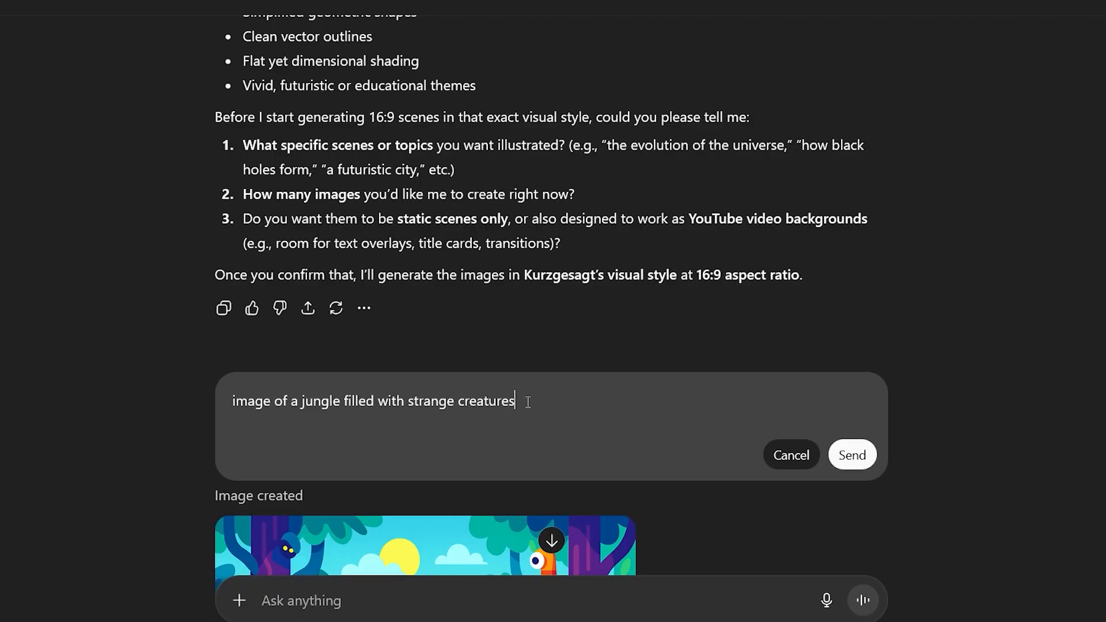
pyautogui.click(851, 455)
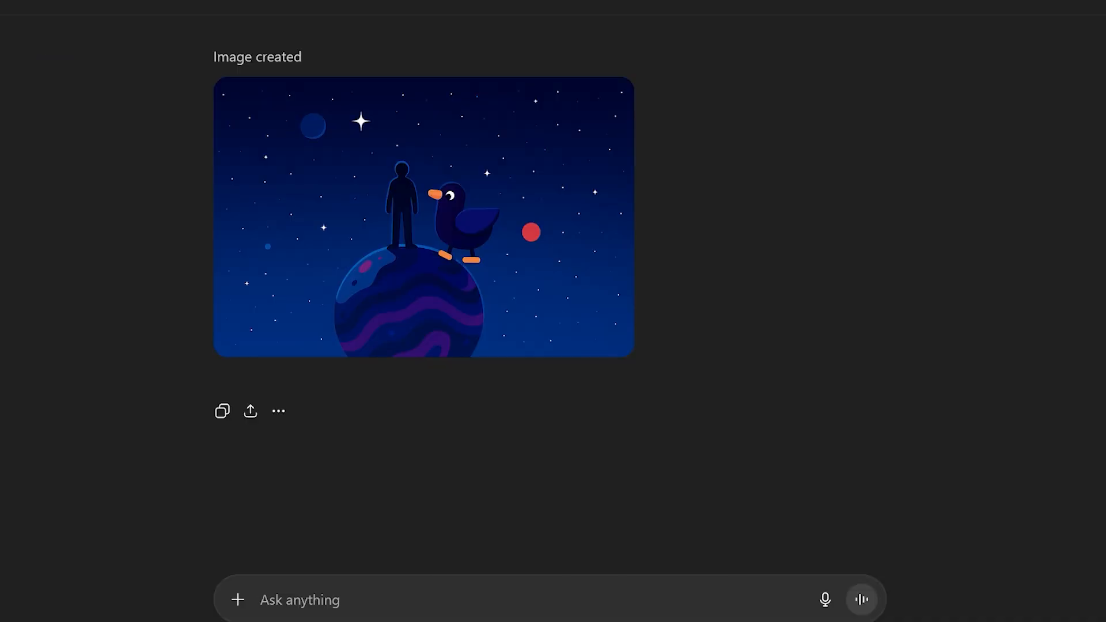
pyautogui.moveTo(396, 557)
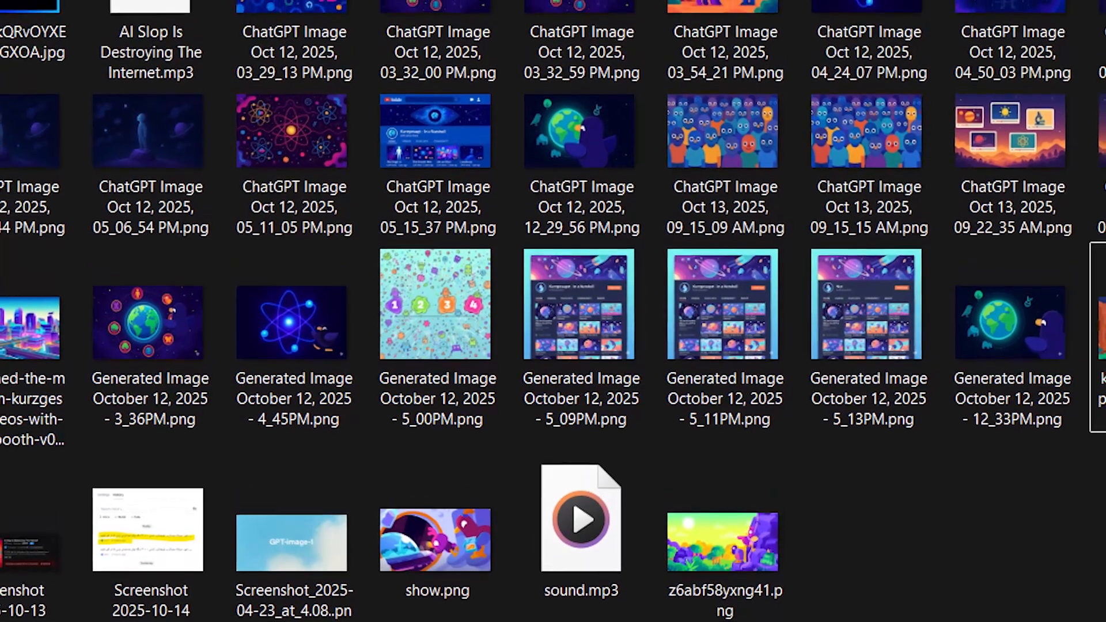
# Step: Scroll through the saved ChatGPT scene image thumbnails in File Explorer
pyautogui.scroll(-3)
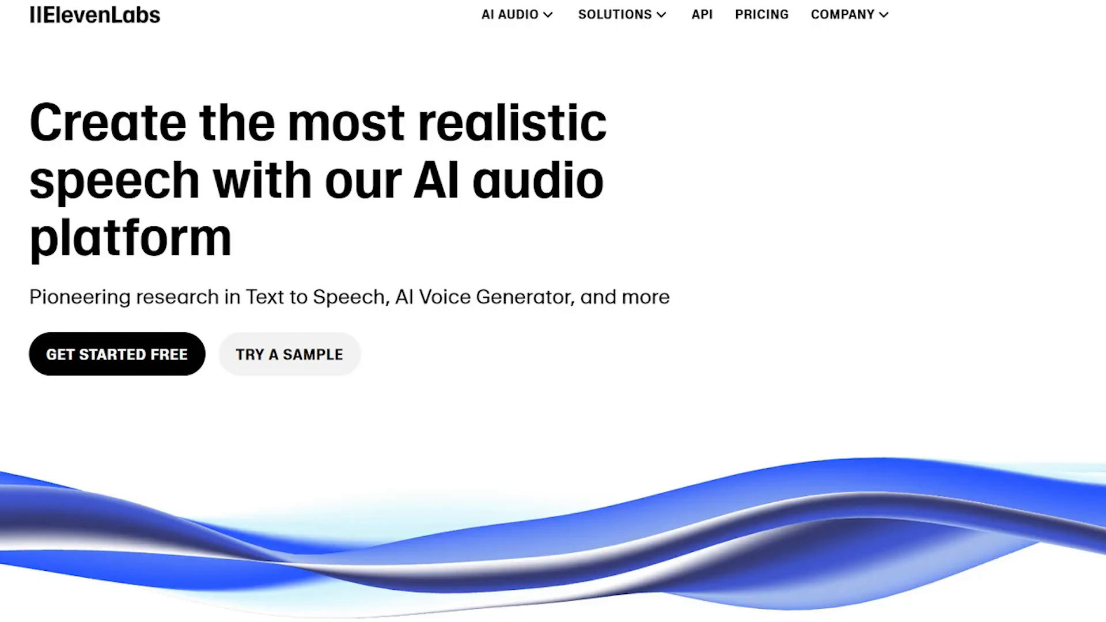
# Step: Enter the ElevenLabs workspace, browse the voice library, and open the add-a-new-voice options
pyautogui.click(117, 354)
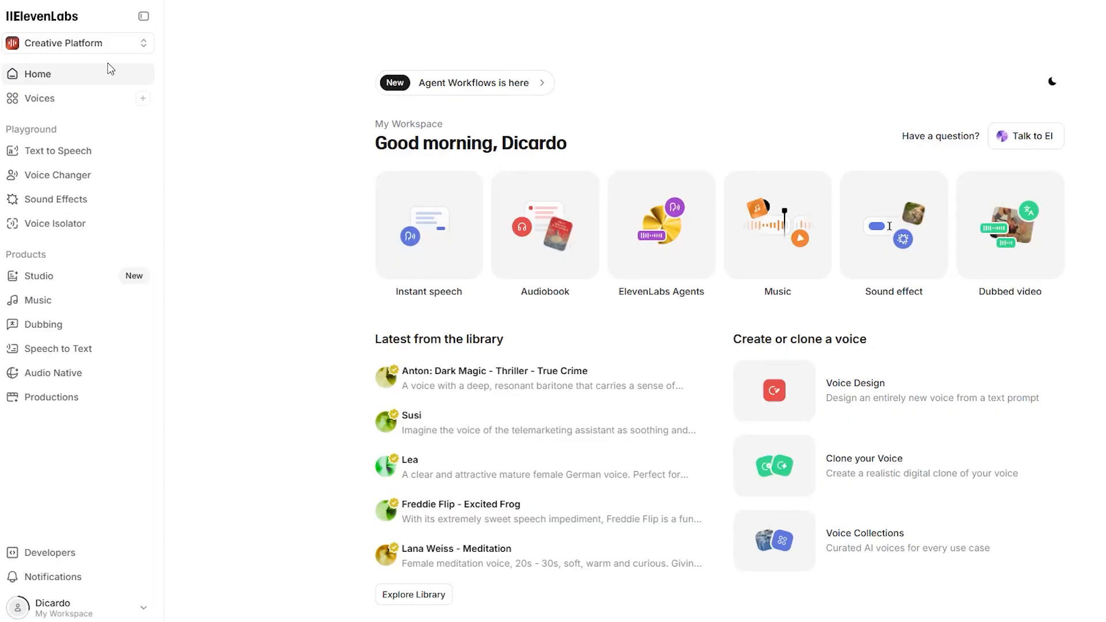
pyautogui.moveTo(76, 106)
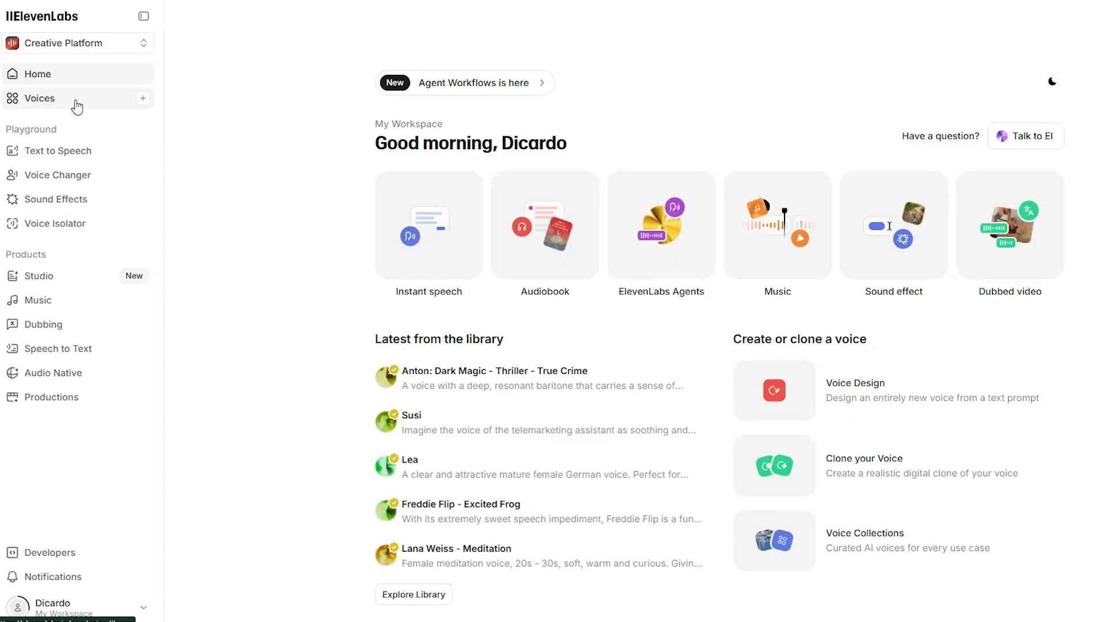
pyautogui.click(38, 98)
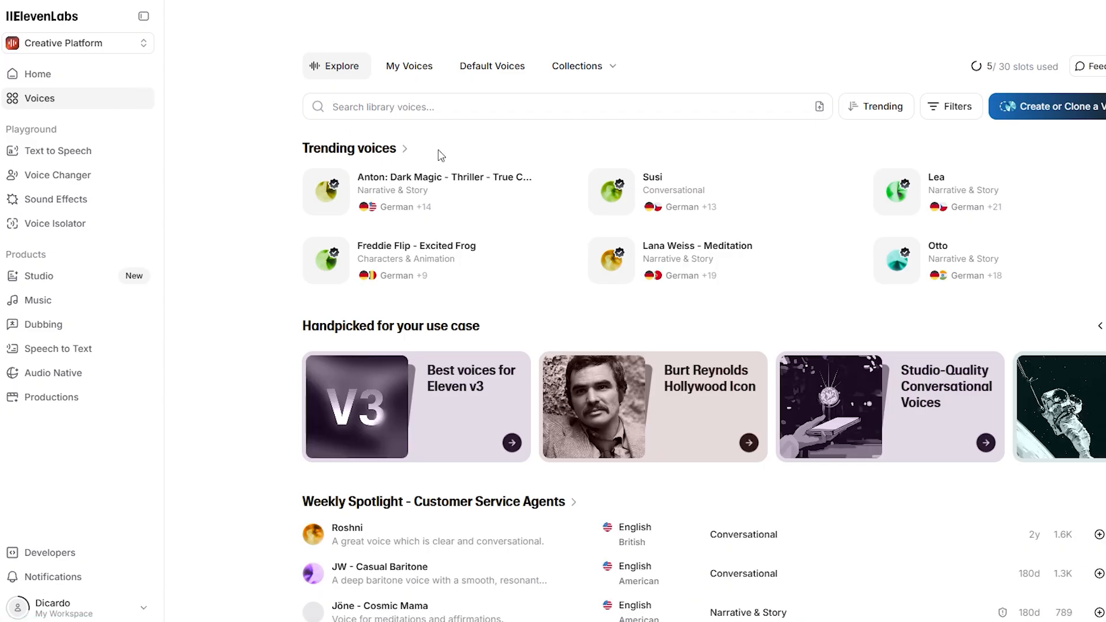
pyautogui.moveTo(390, 254)
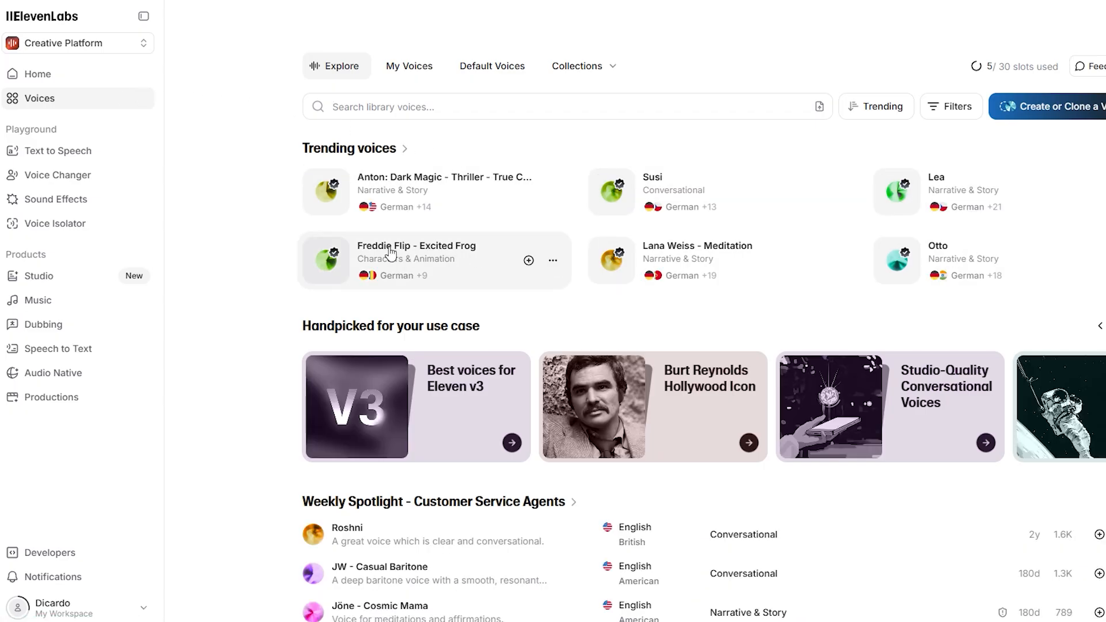
pyautogui.moveTo(792, 555)
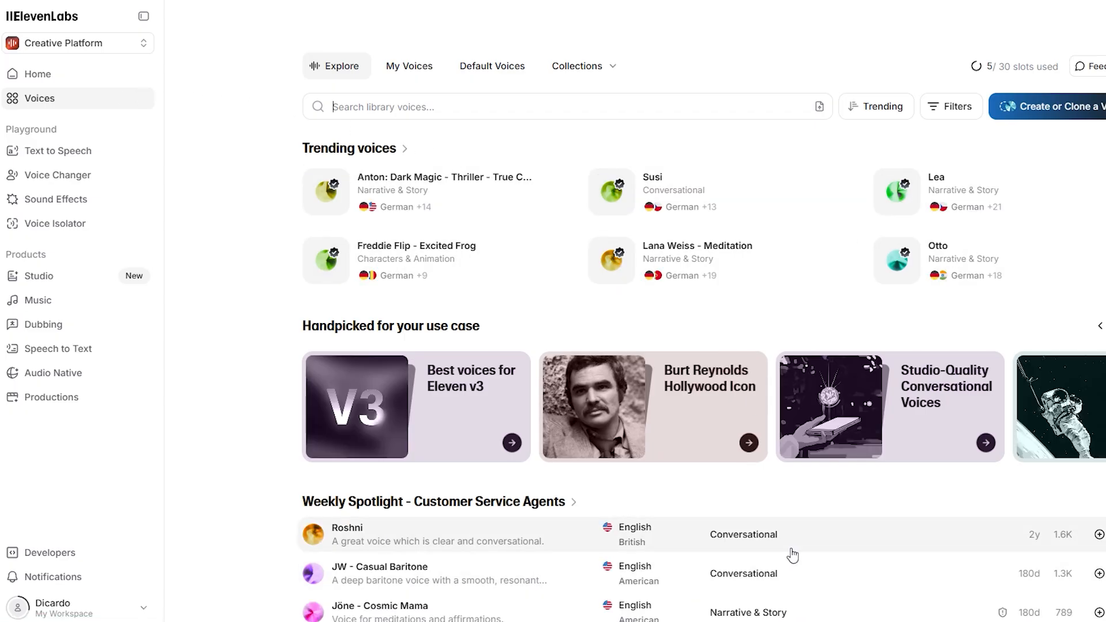
pyautogui.moveTo(727, 267)
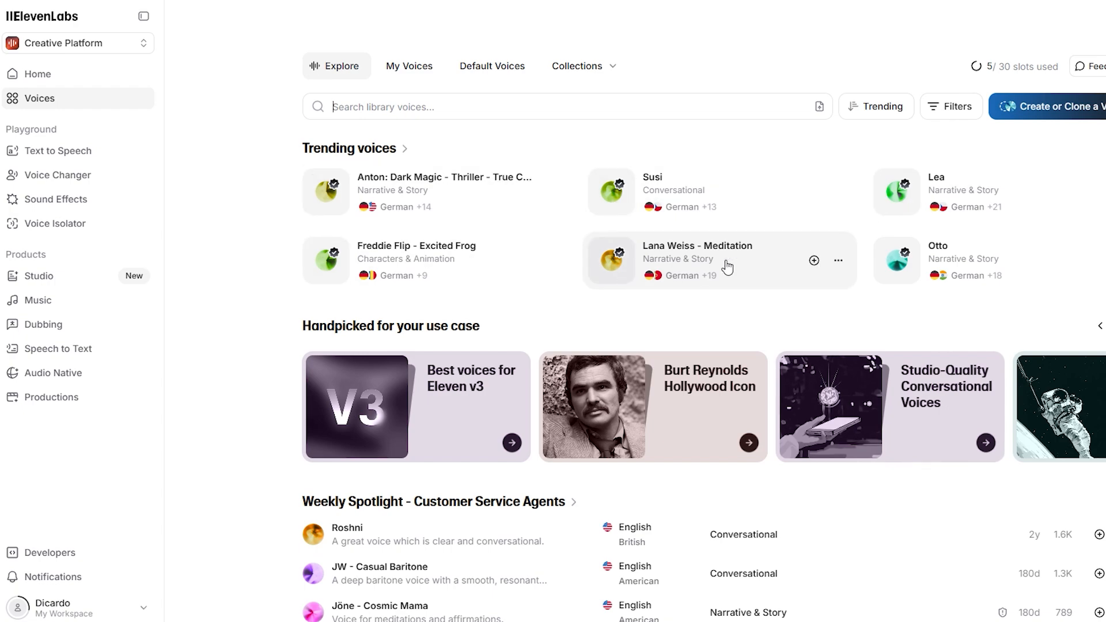
pyautogui.moveTo(855, 180)
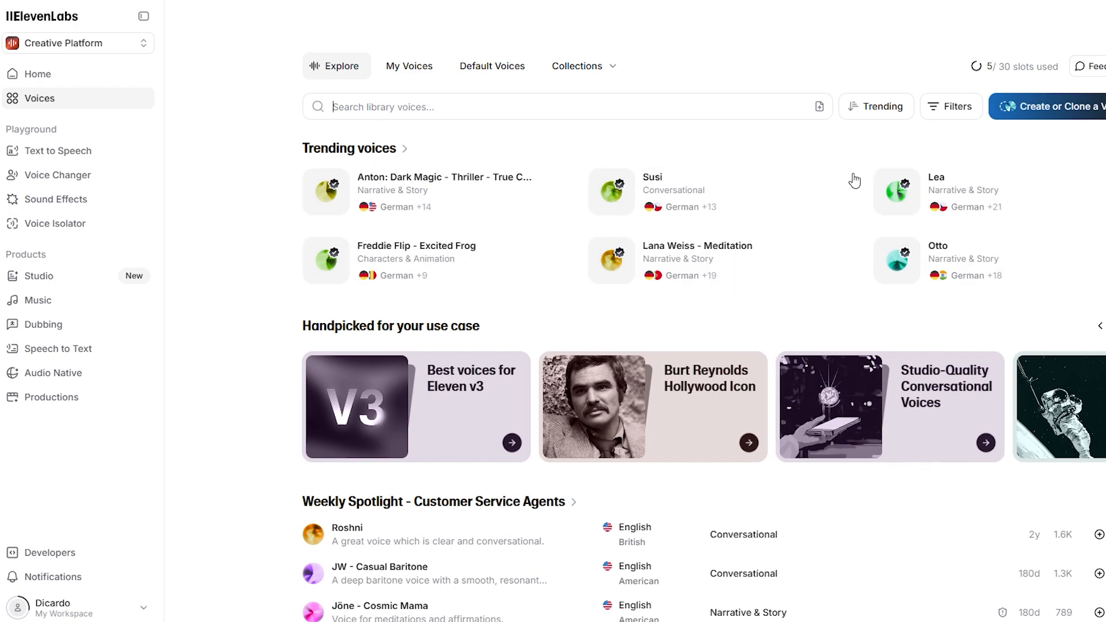
pyautogui.moveTo(437, 192)
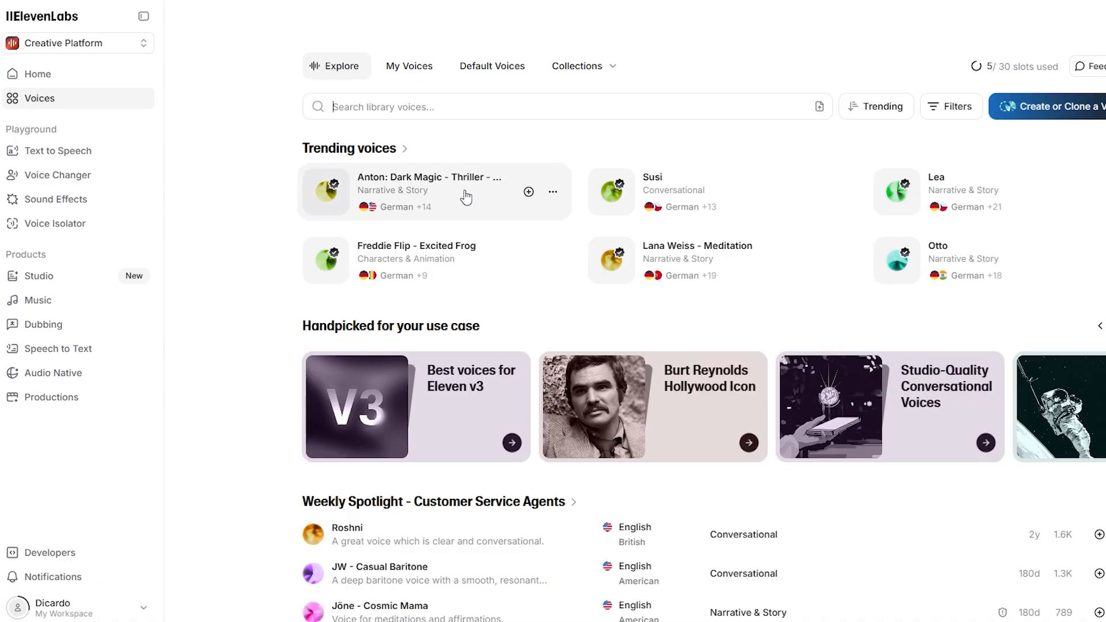
pyautogui.moveTo(743, 347)
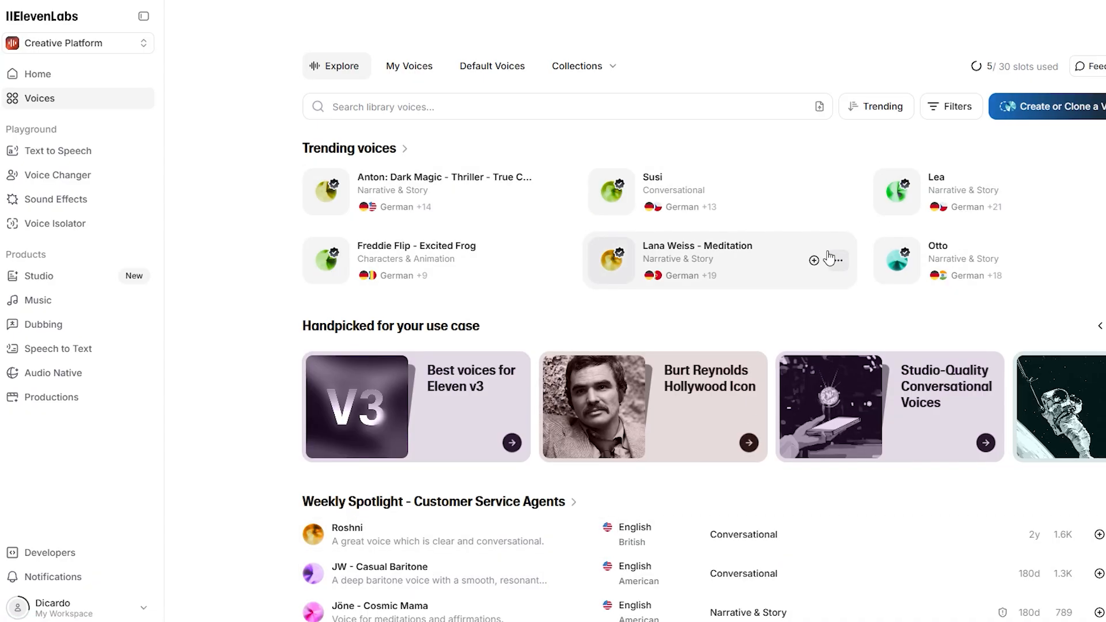
pyautogui.moveTo(992, 220)
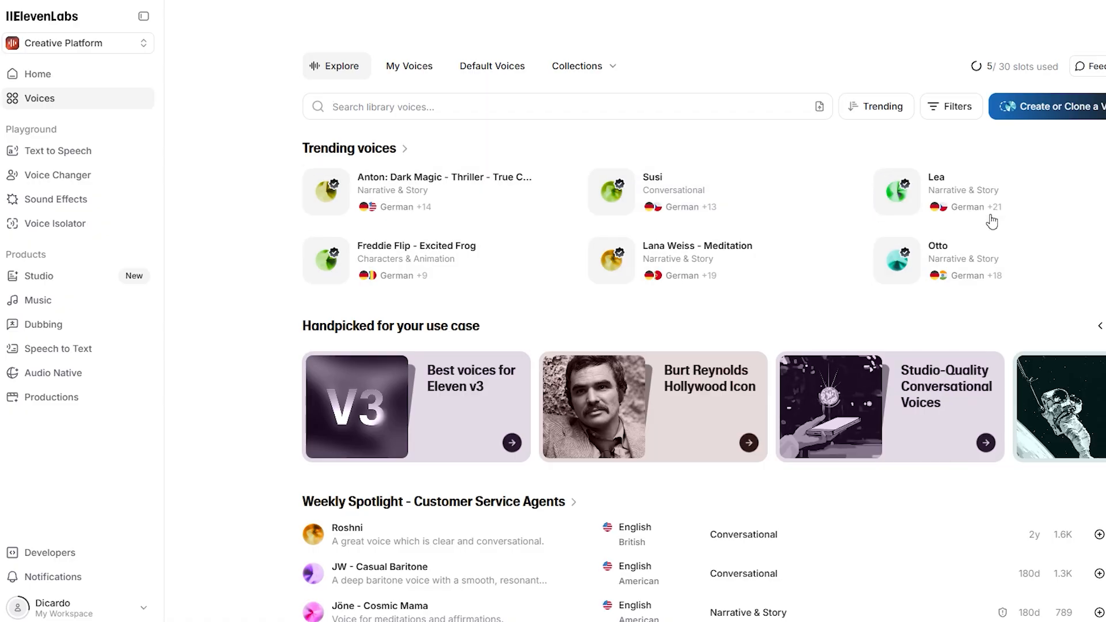
pyautogui.click(1051, 107)
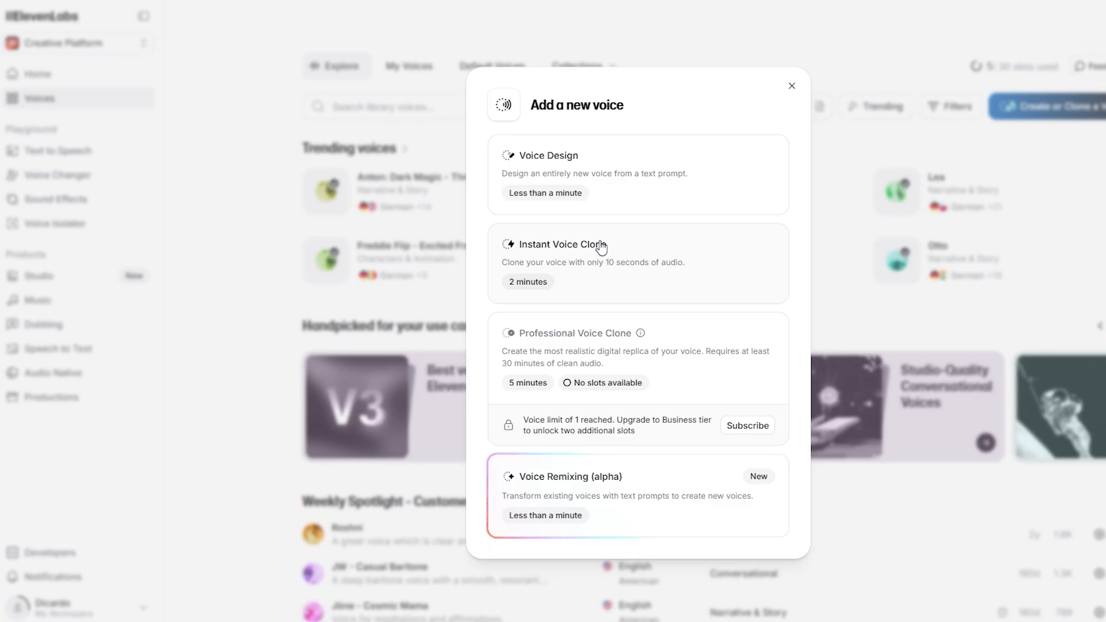
pyautogui.moveTo(585, 211)
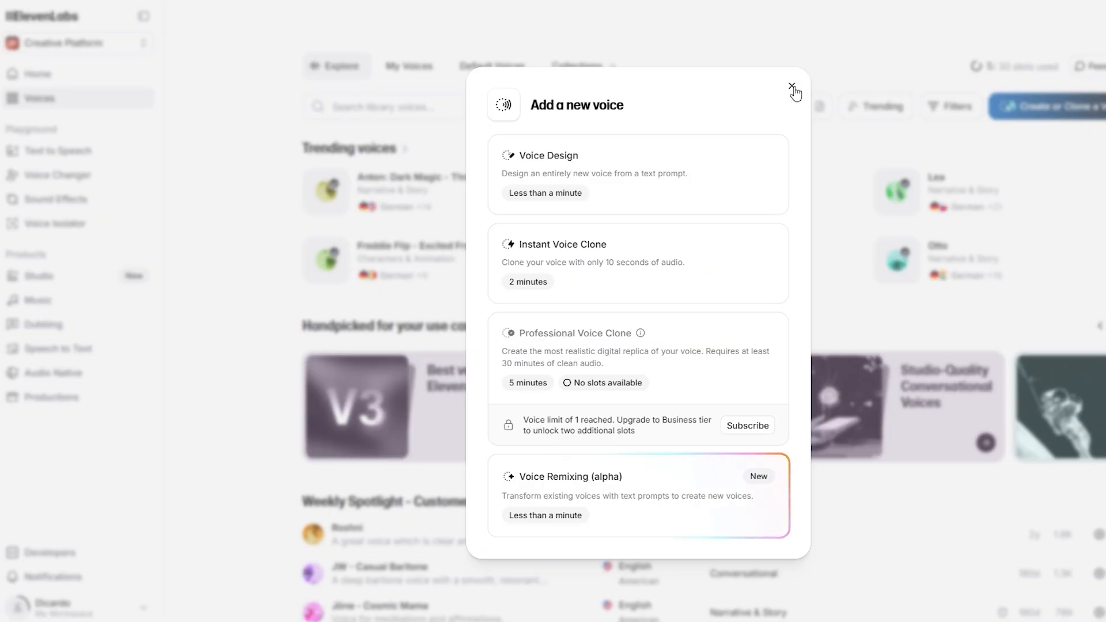
pyautogui.click(793, 88)
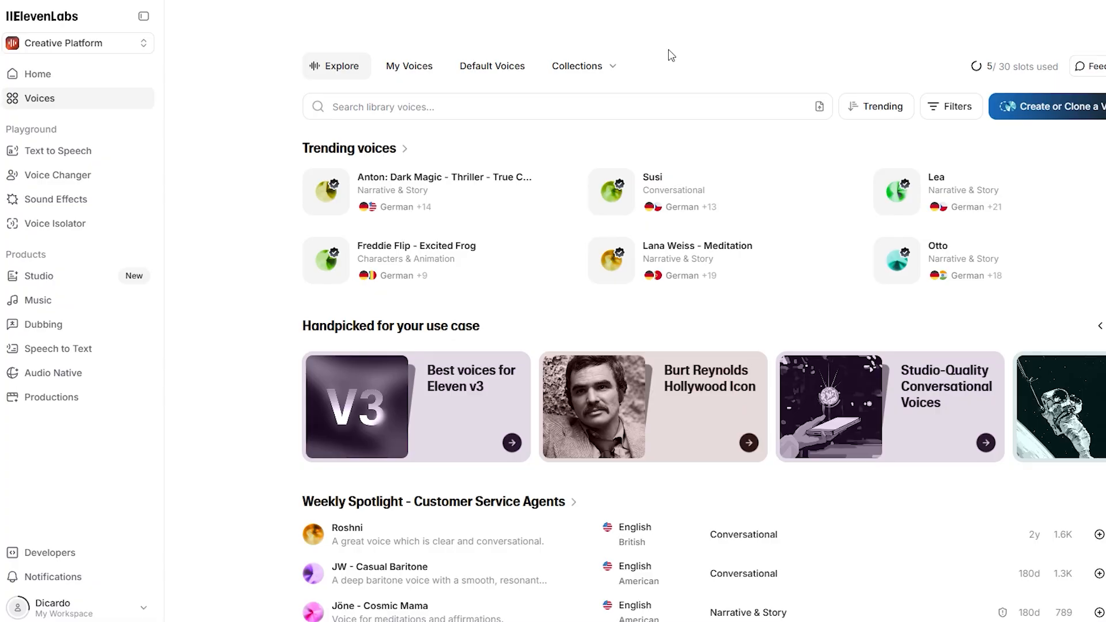
pyautogui.click(1051, 107)
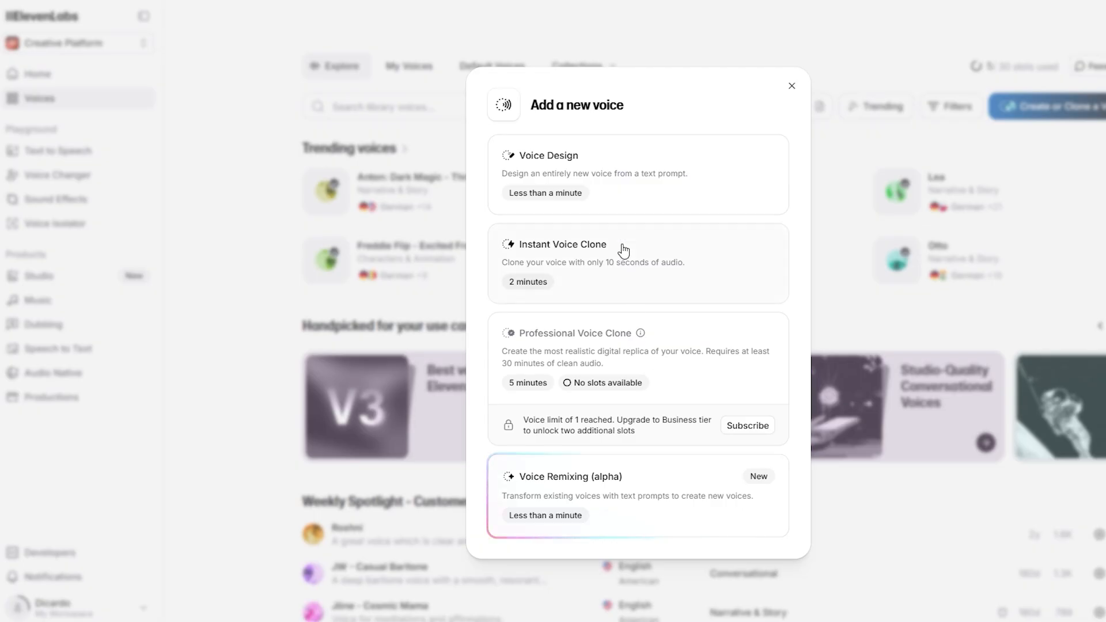
pyautogui.moveTo(615, 358)
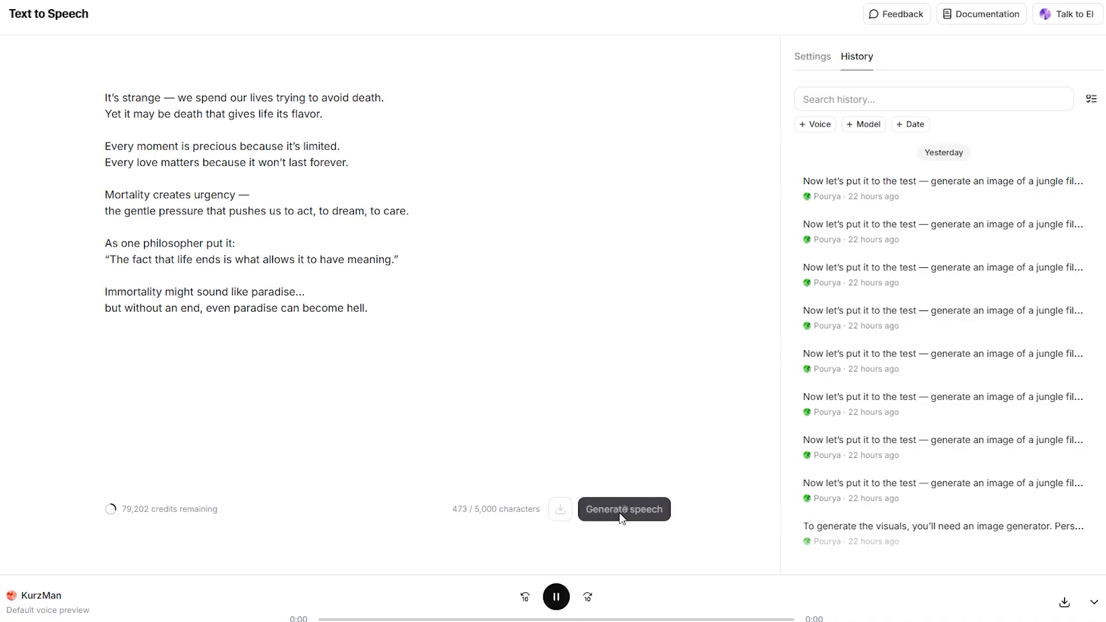
# Step: Generate the immortality narration in KurzMan's voice, download it, and return to History
pyautogui.click(623, 509)
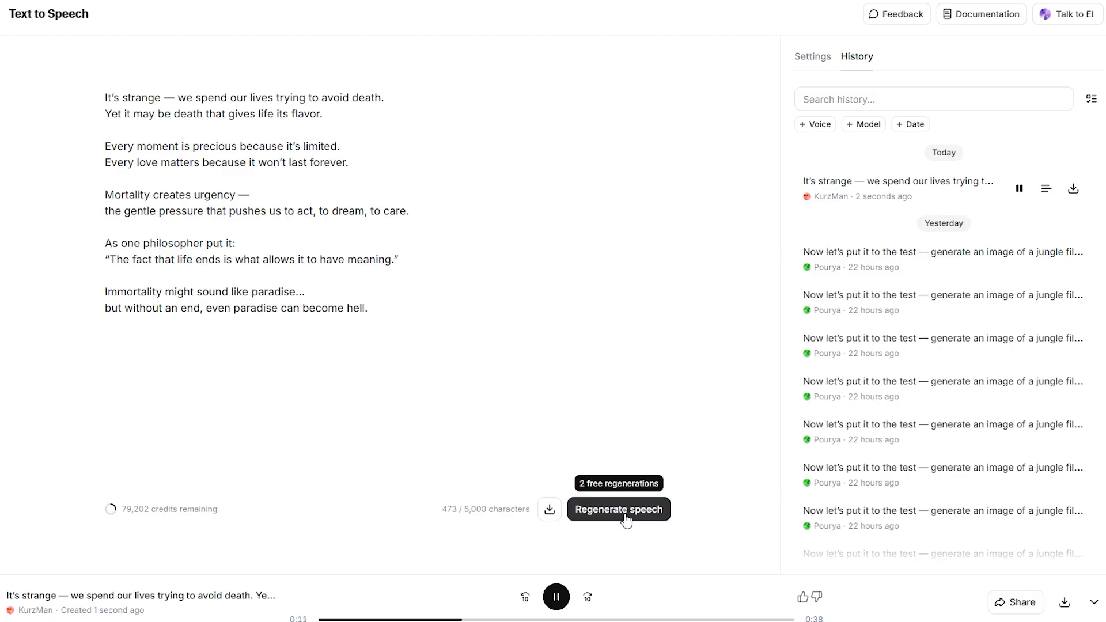
pyautogui.moveTo(549, 509)
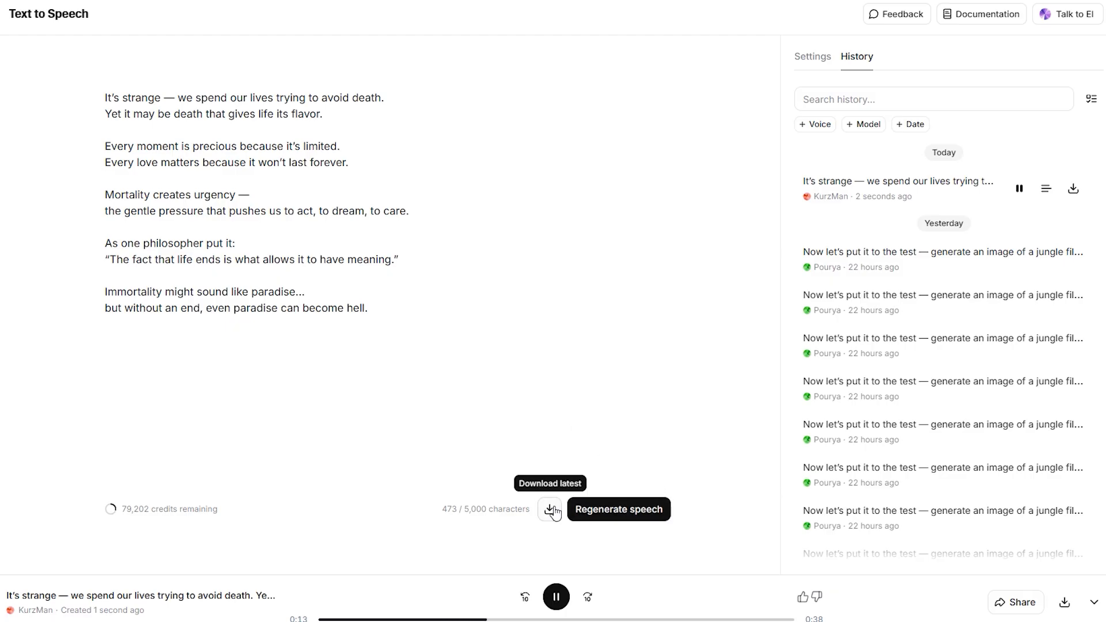
pyautogui.click(812, 56)
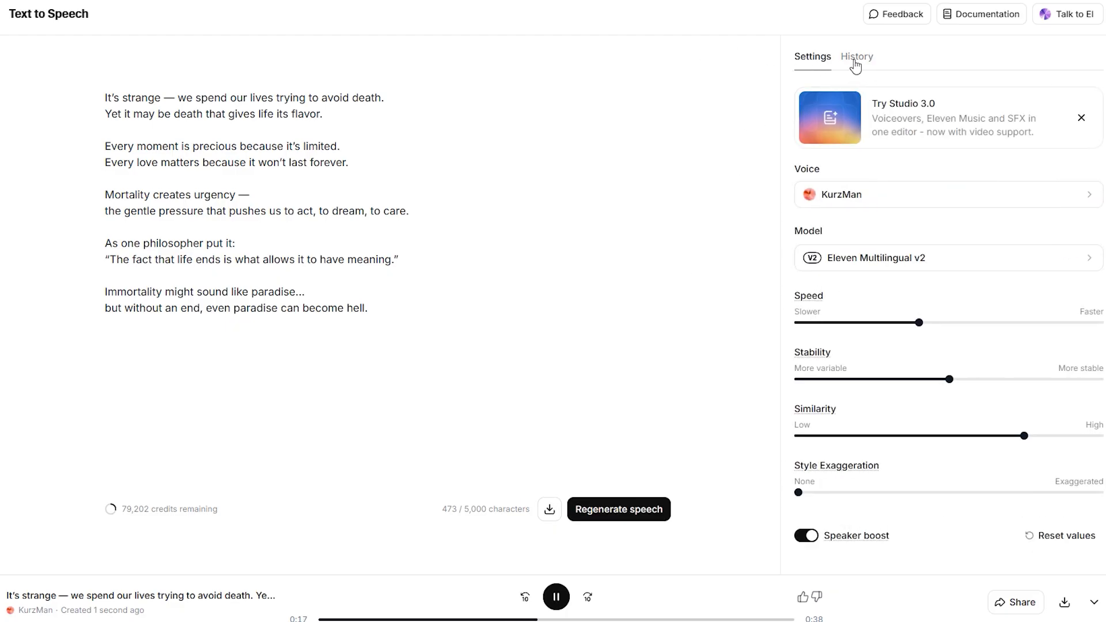
pyautogui.click(857, 57)
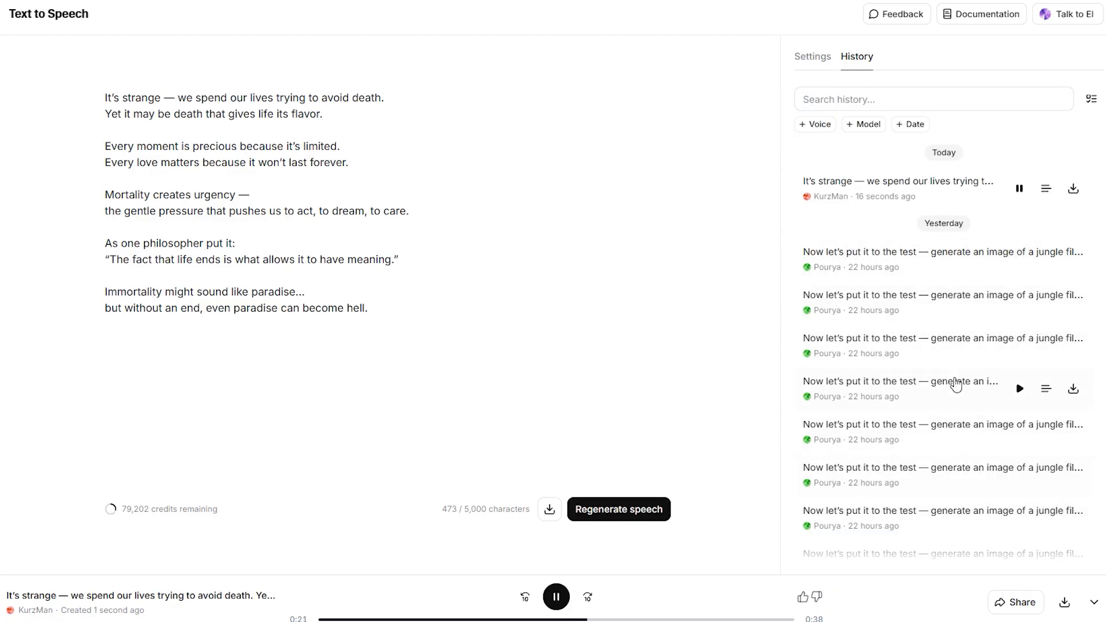
pyautogui.moveTo(859, 500)
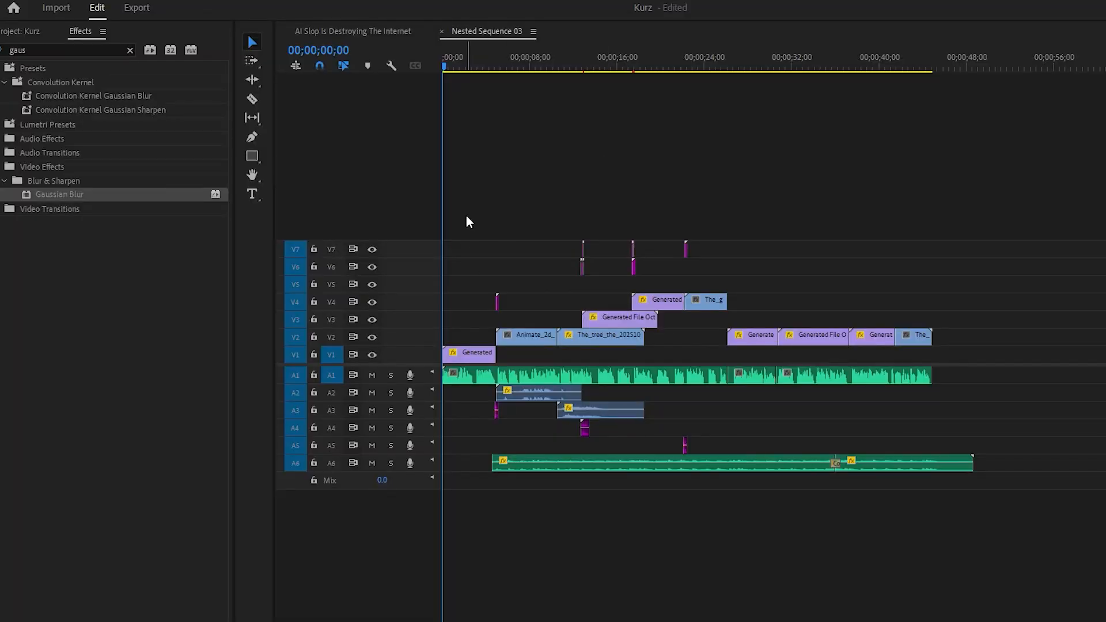
pyautogui.moveTo(518, 261)
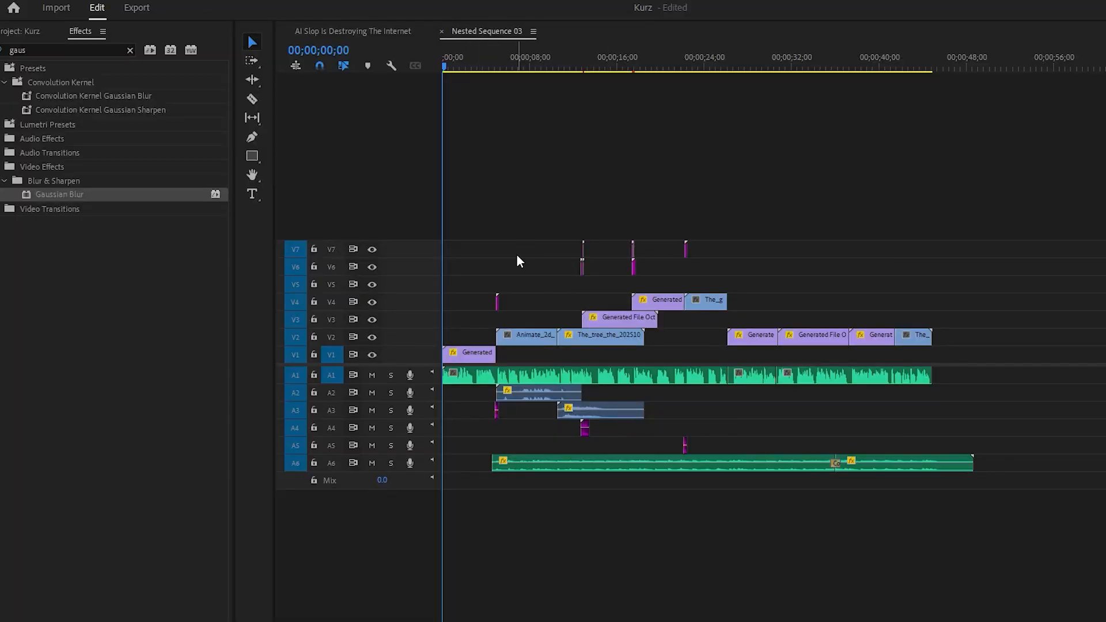
pyautogui.scroll(-3)
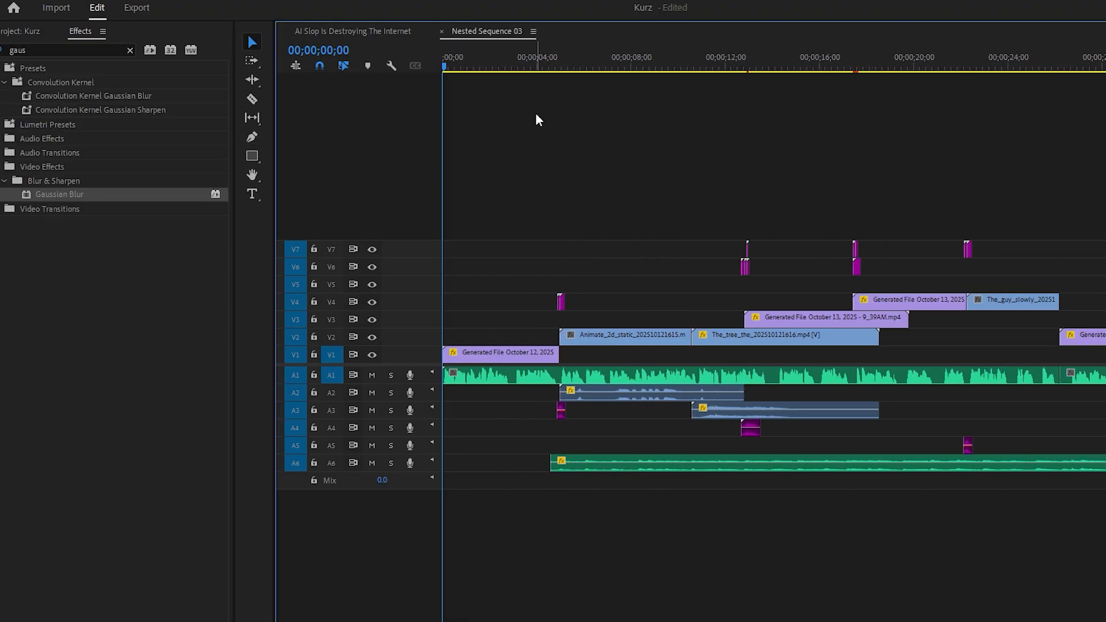
pyautogui.click(513, 66)
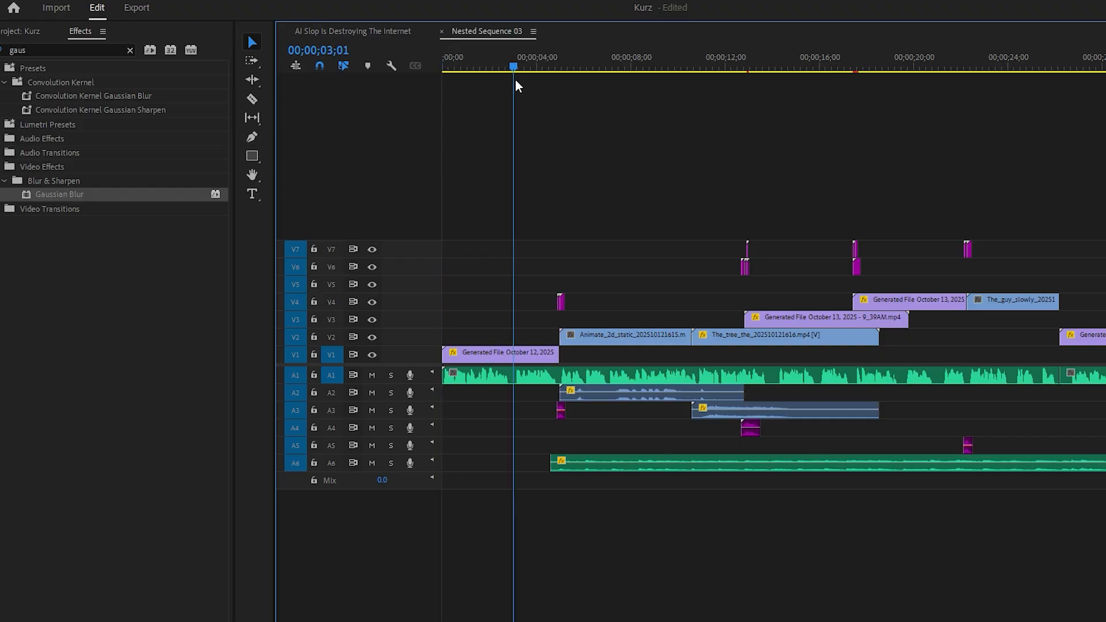
pyautogui.click(564, 66)
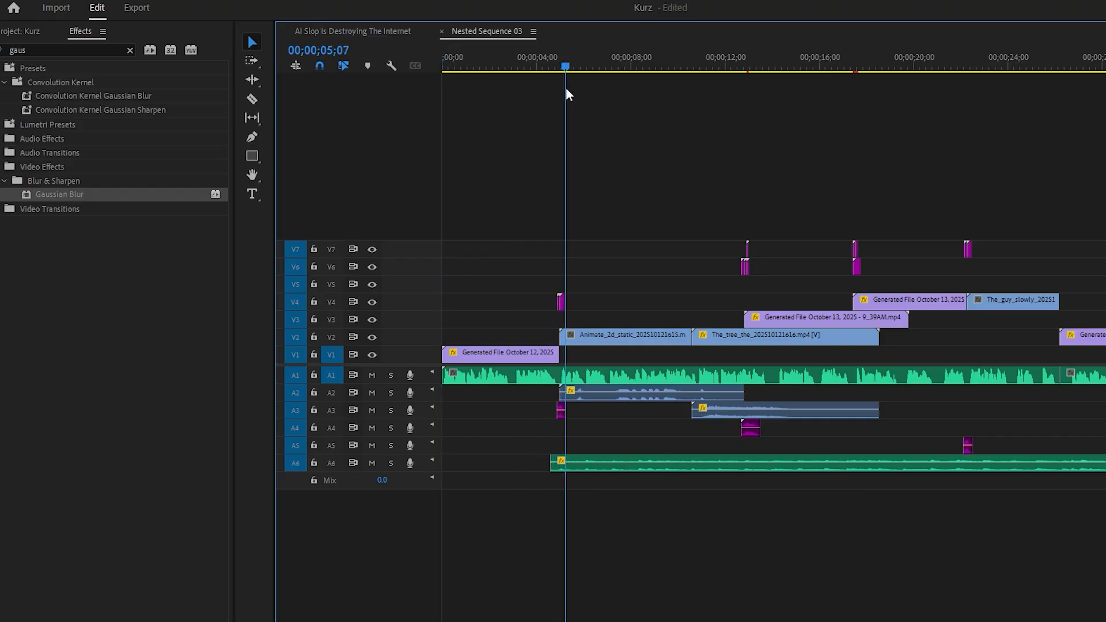
pyautogui.click(541, 65)
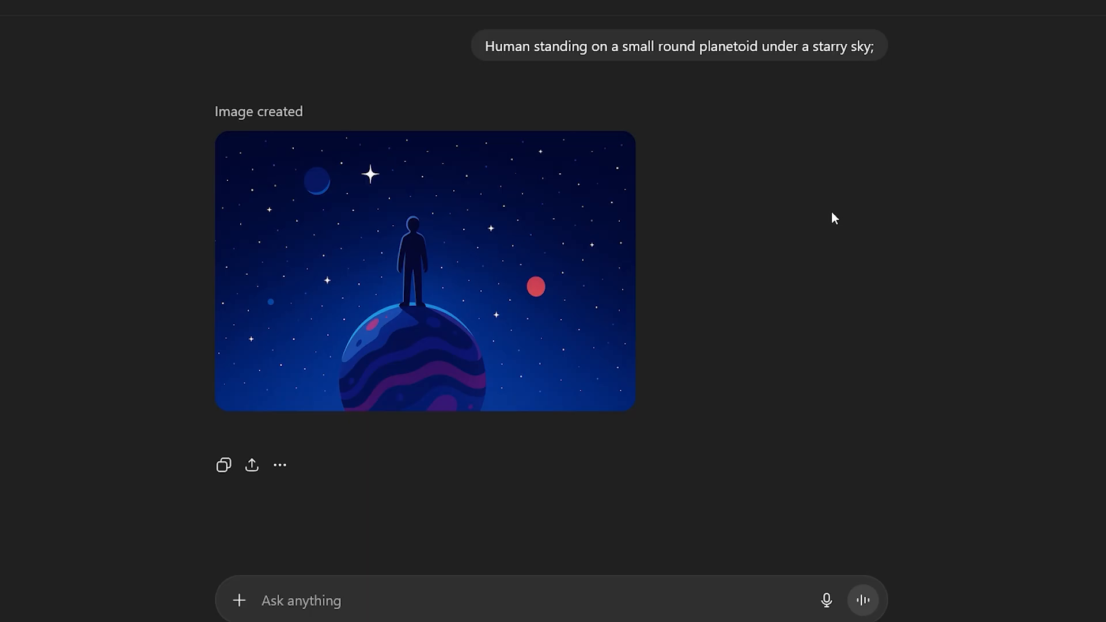
pyautogui.scroll(3)
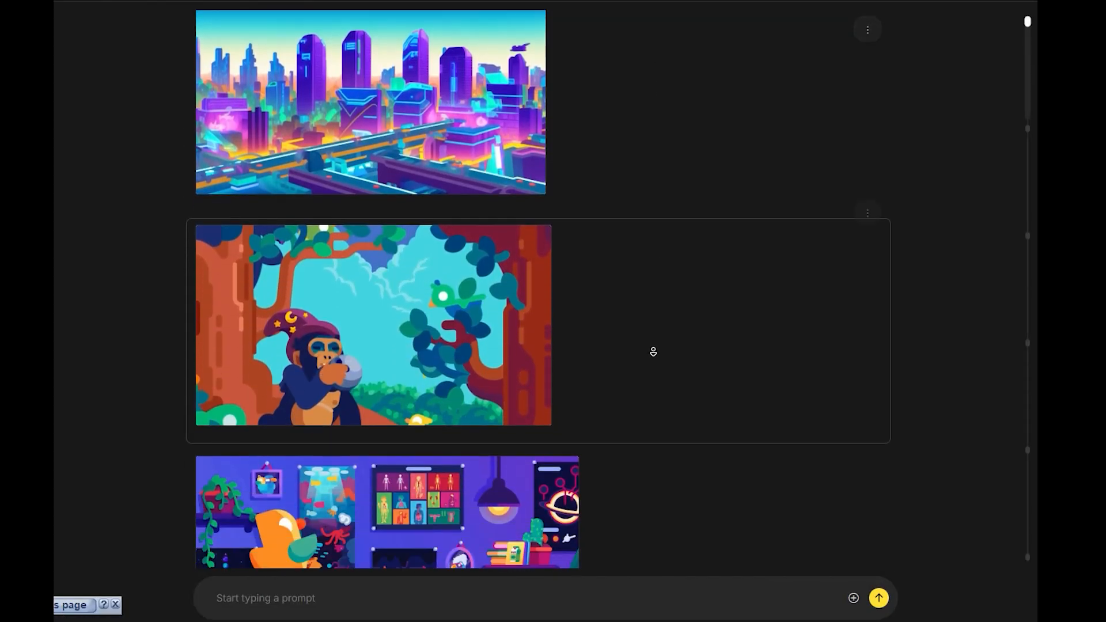
pyautogui.scroll(-3)
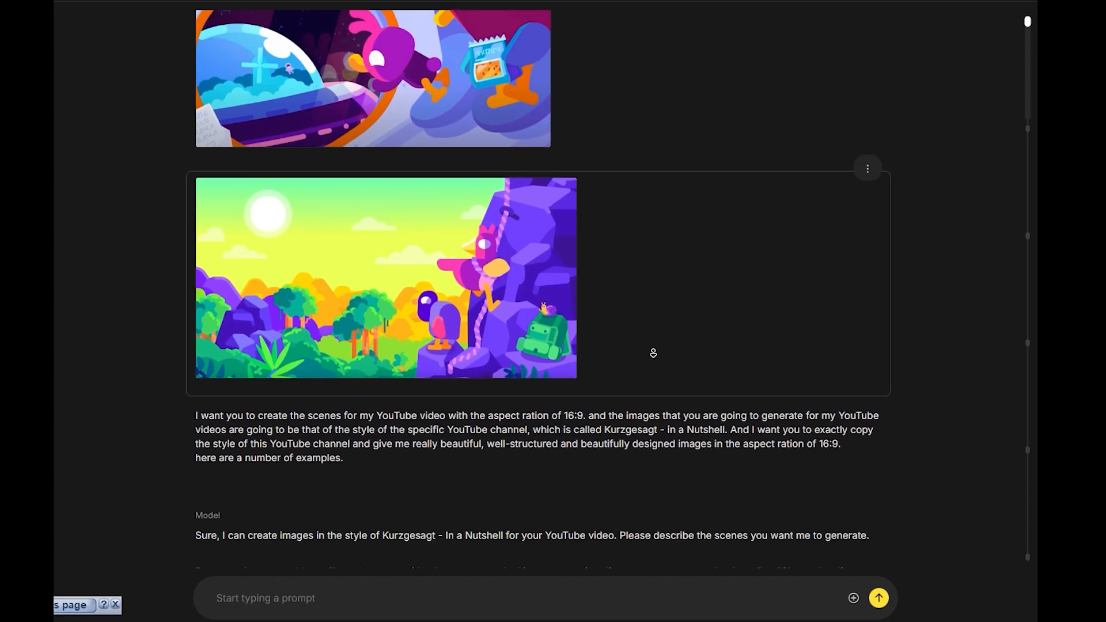
pyautogui.scroll(-3)
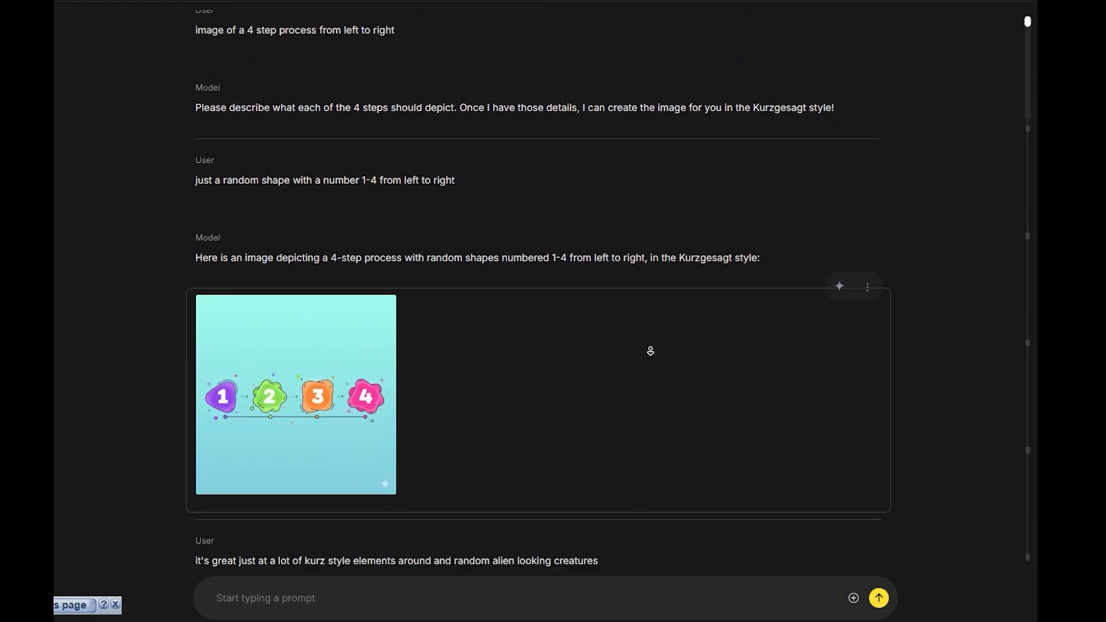
pyautogui.scroll(-3)
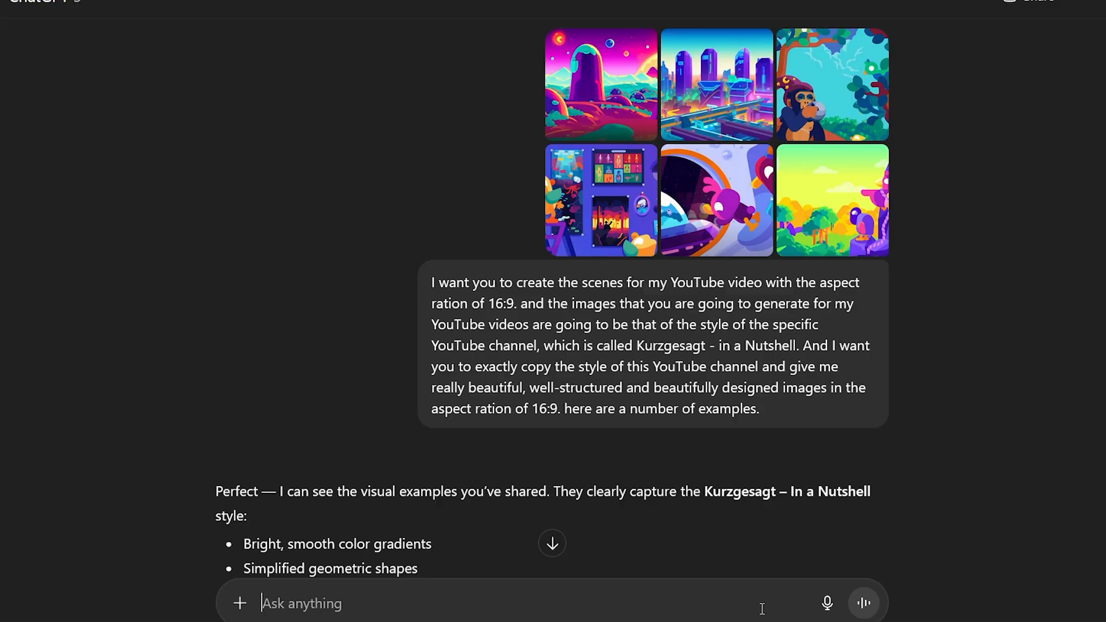
# Step: Type the prompt 'image of a jungle filled with strange creatures'
pyautogui.write('image of a jungle filled with strange creatures')
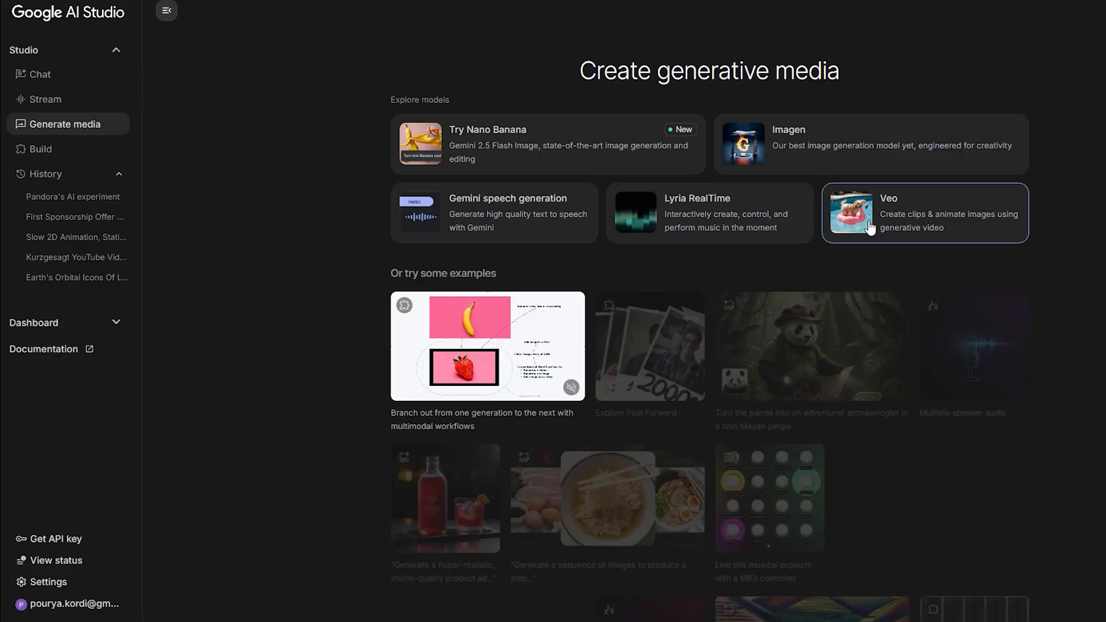
# Step: Open the Veo model into Flow and scroll to the insufficient AI credits notice
pyautogui.click(924, 214)
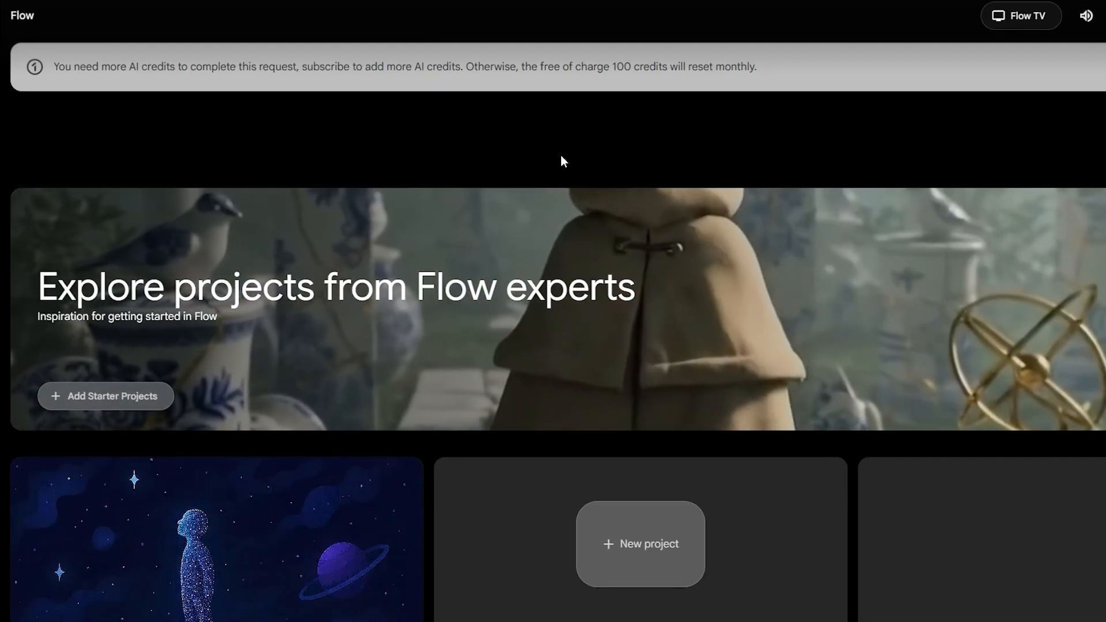
pyautogui.scroll(-3)
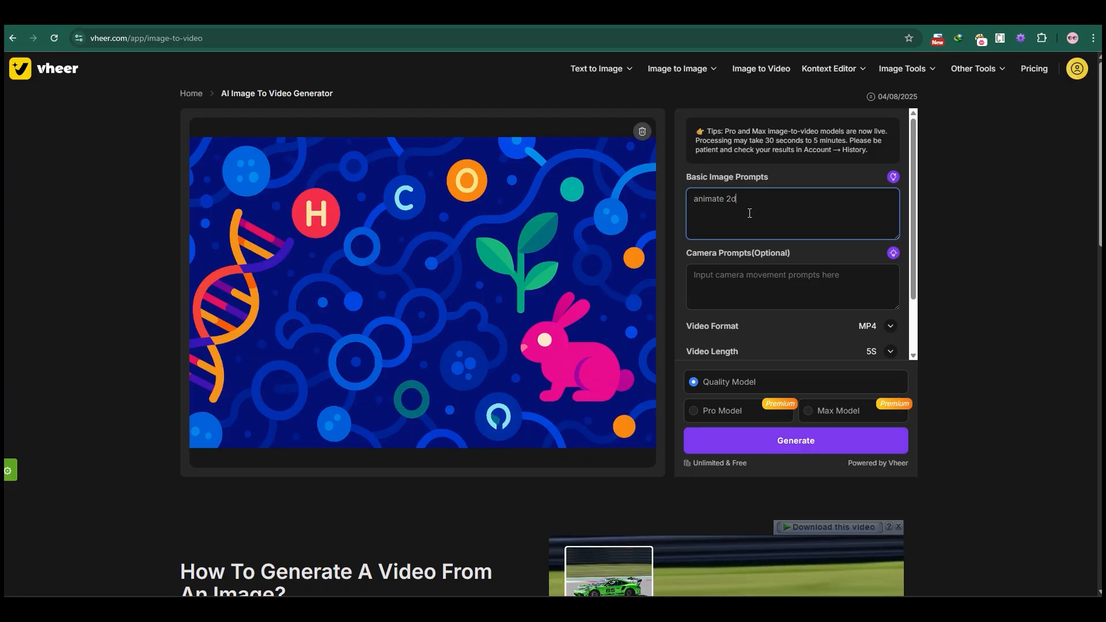
# Step: Select Vheer's Basic Image Prompts box to enter the 'animate 2d' prompt
pyautogui.click(795, 441)
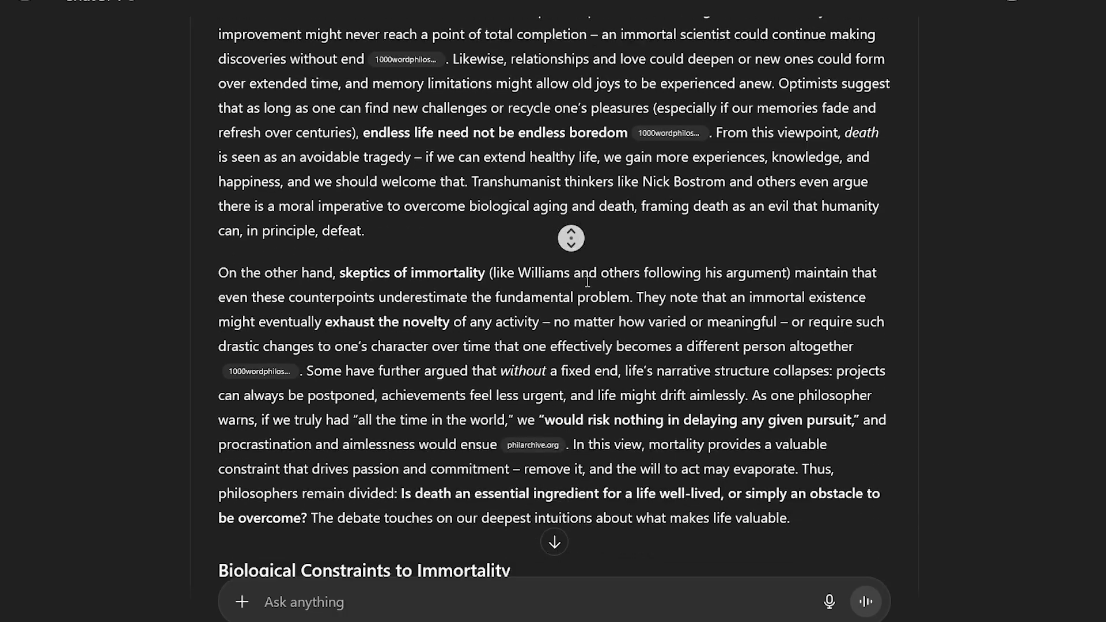
pyautogui.scroll(-3)
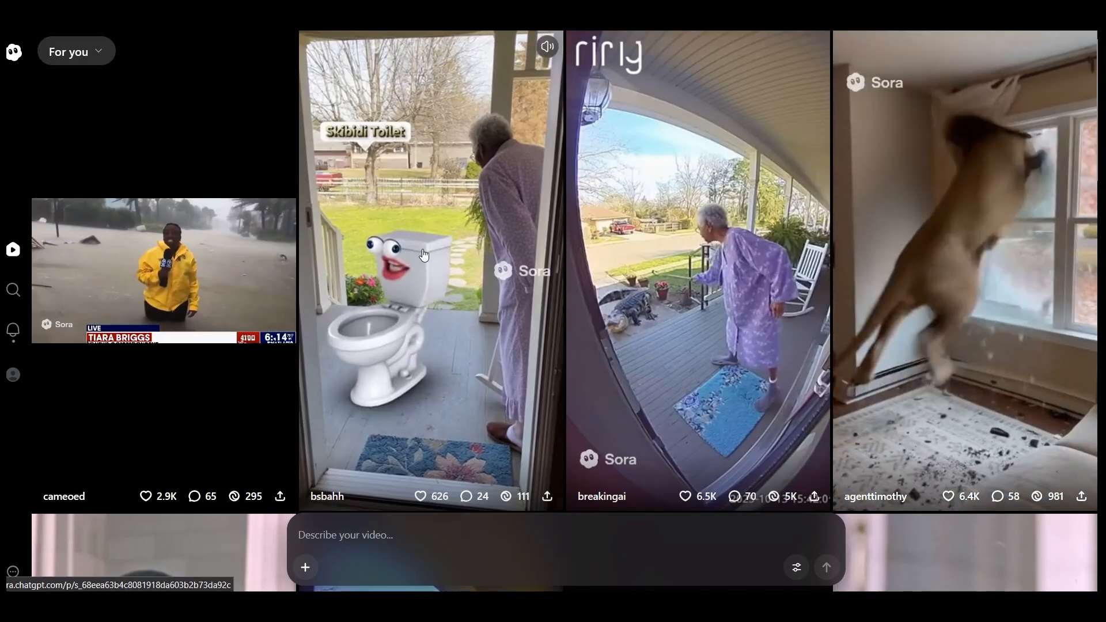
# Step: Scroll through the Sora For you feed of generated videos
pyautogui.scroll(-3)
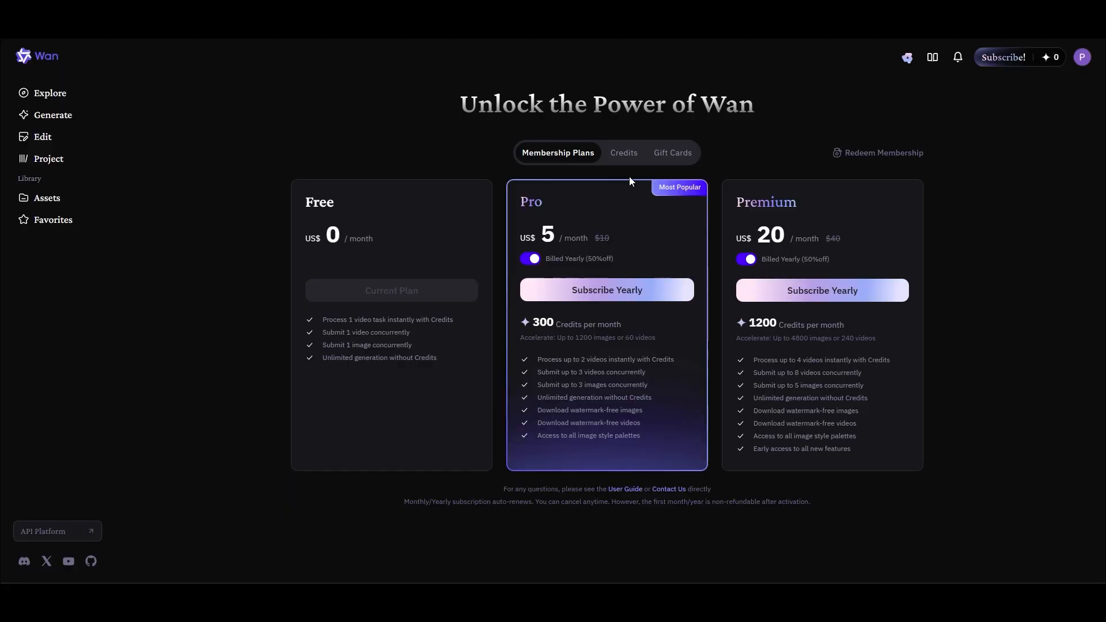
pyautogui.moveTo(622, 156)
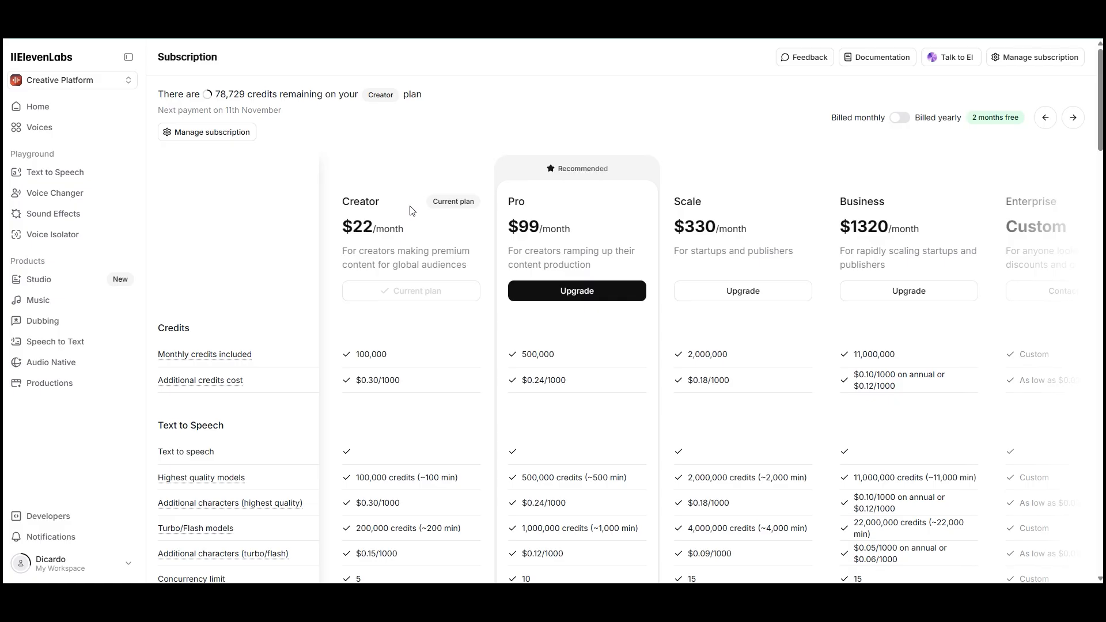
pyautogui.moveTo(341, 209)
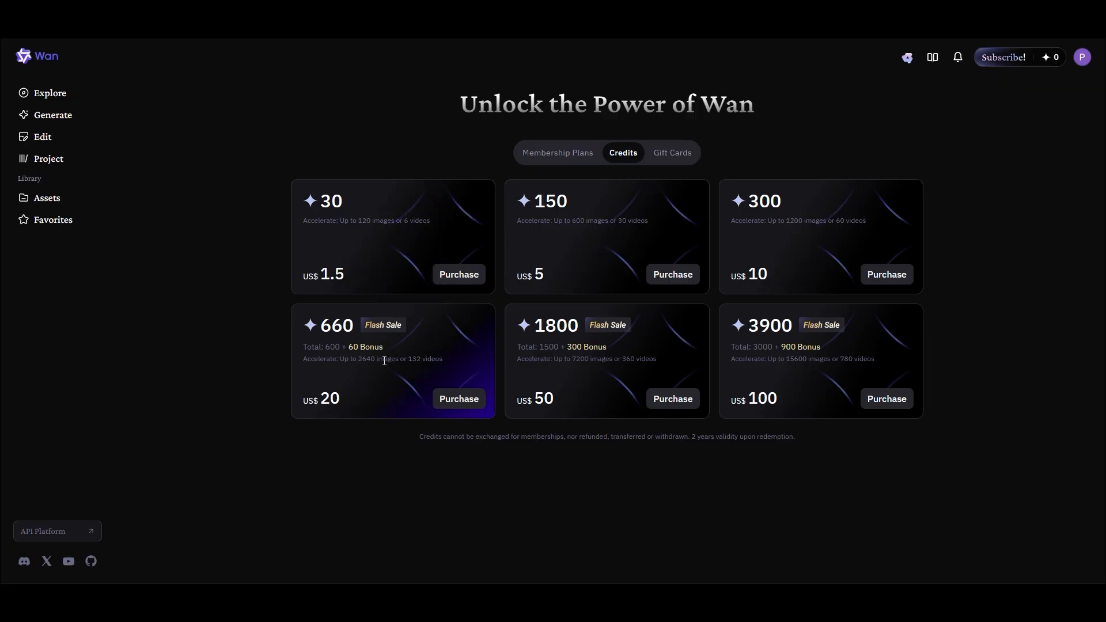
pyautogui.moveTo(451, 365)
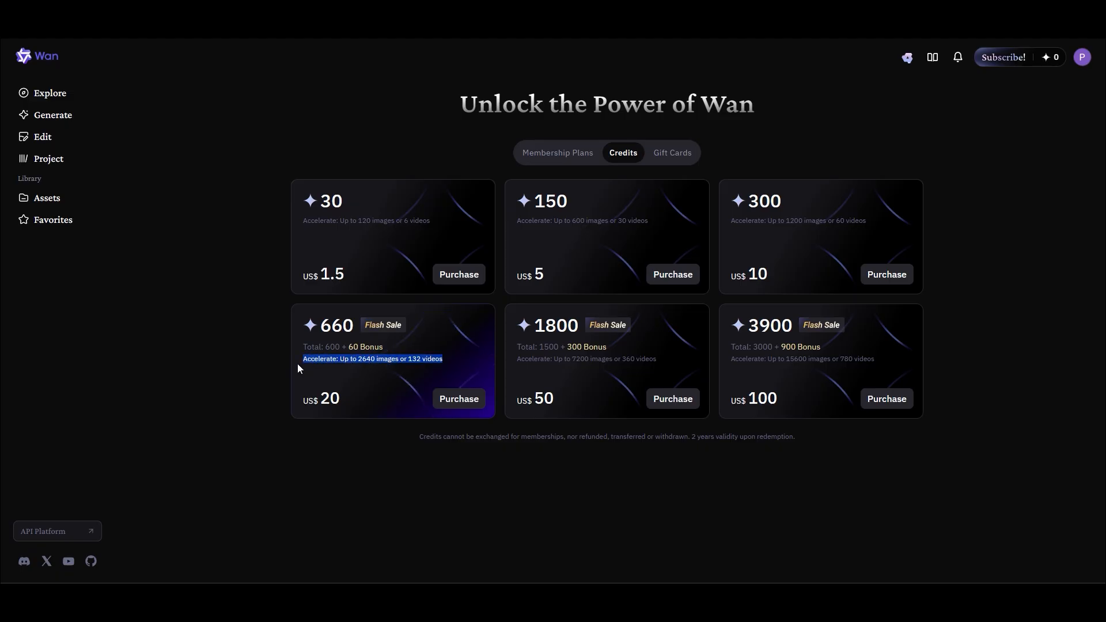
pyautogui.moveTo(365, 380)
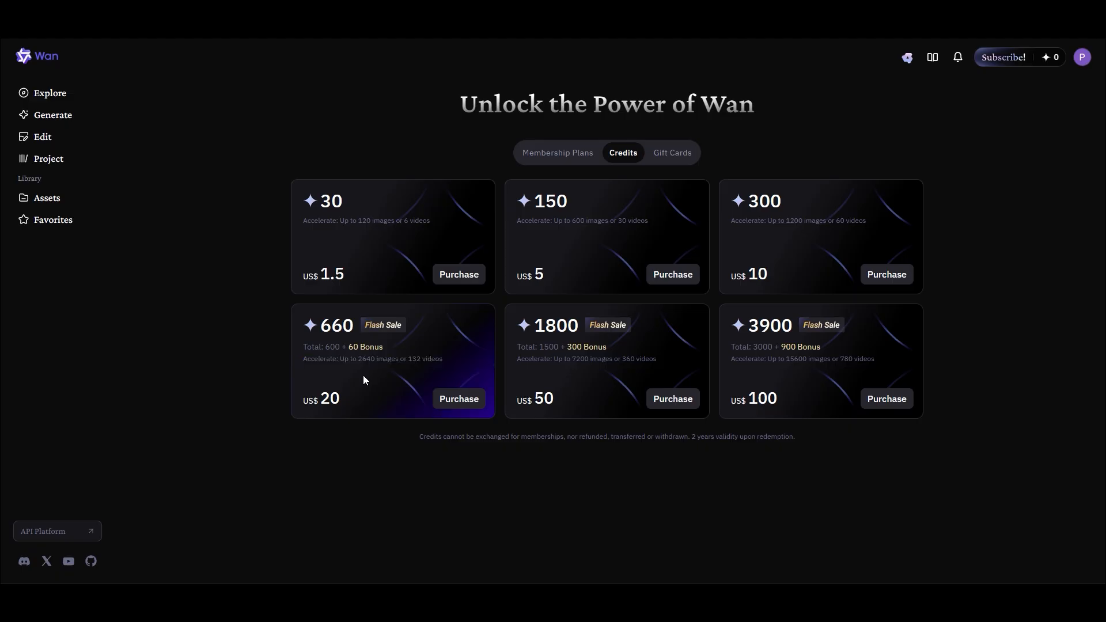